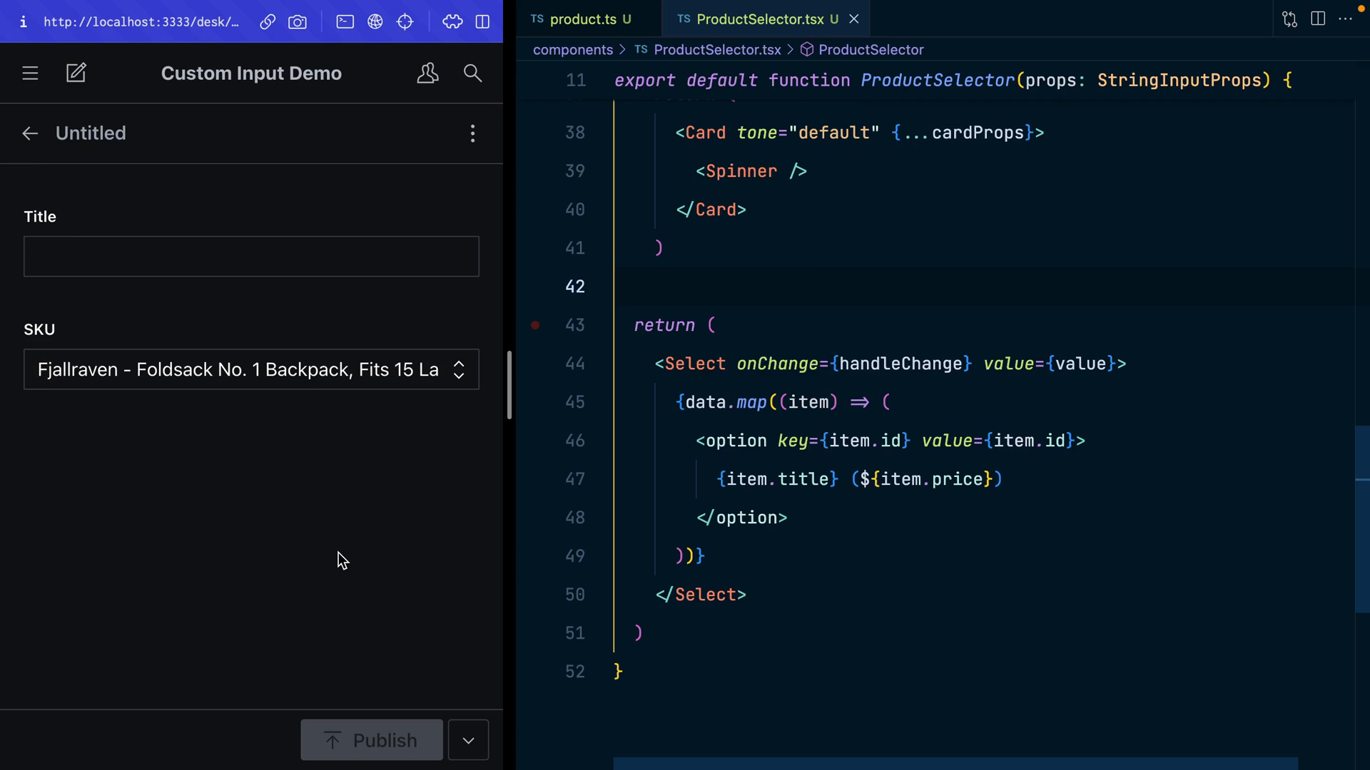
pyautogui.moveTo(316, 490)
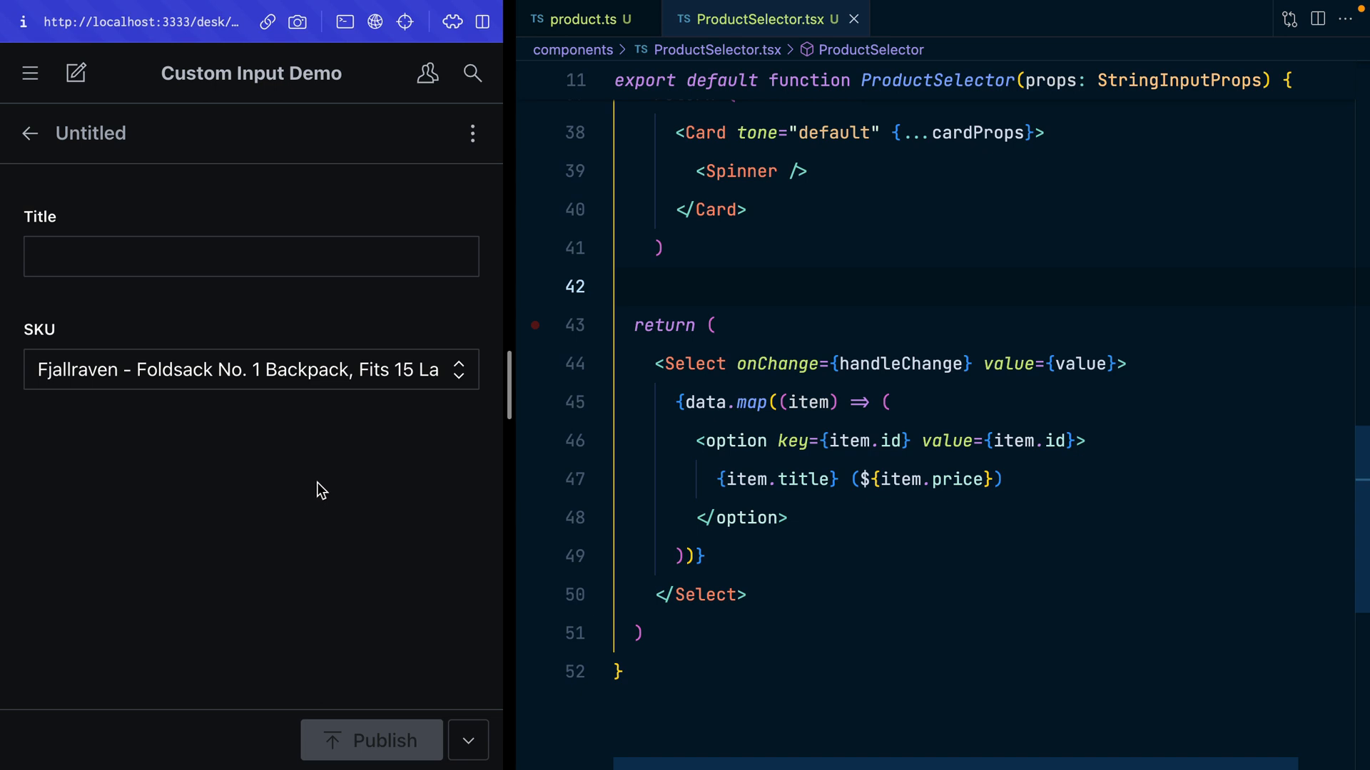
# Open the SKU product list in the Untitled product and choose a different store product
pyautogui.click(250, 369)
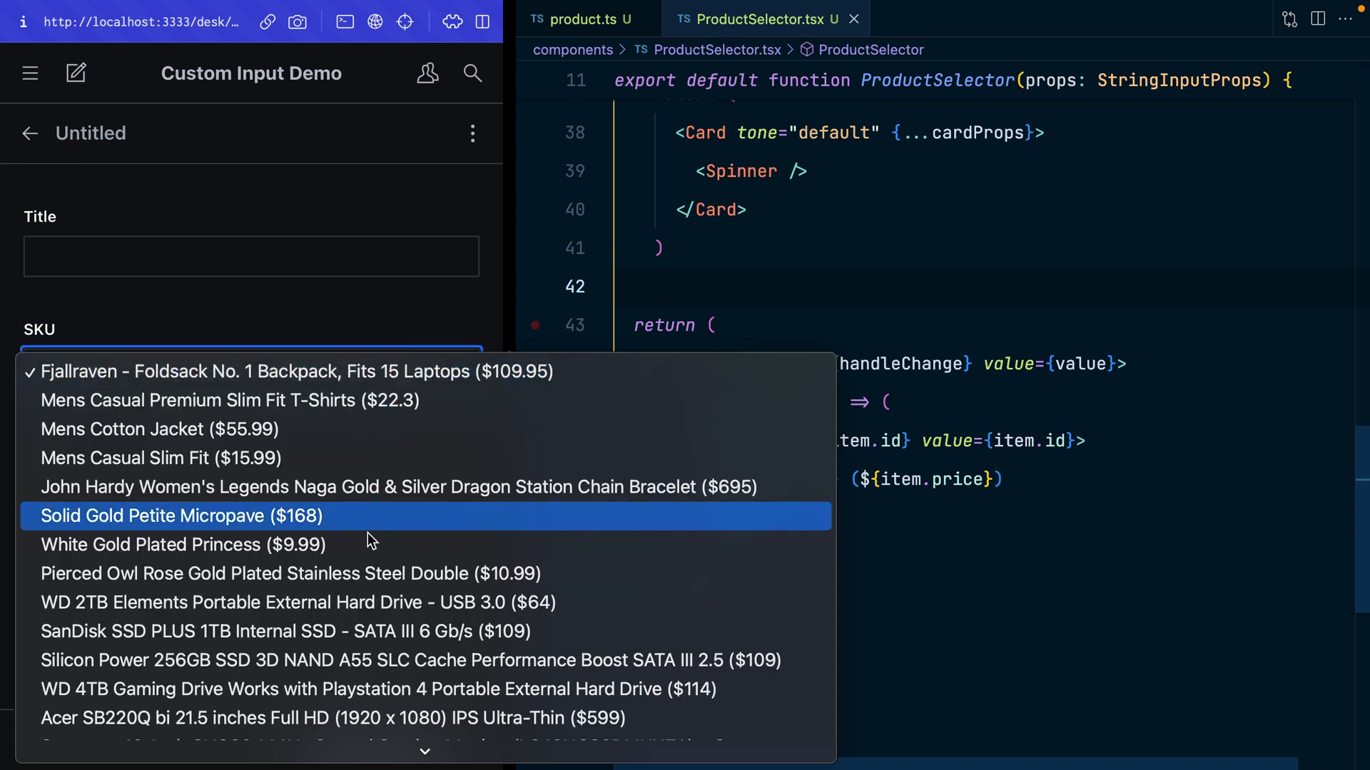
pyautogui.moveTo(366, 544)
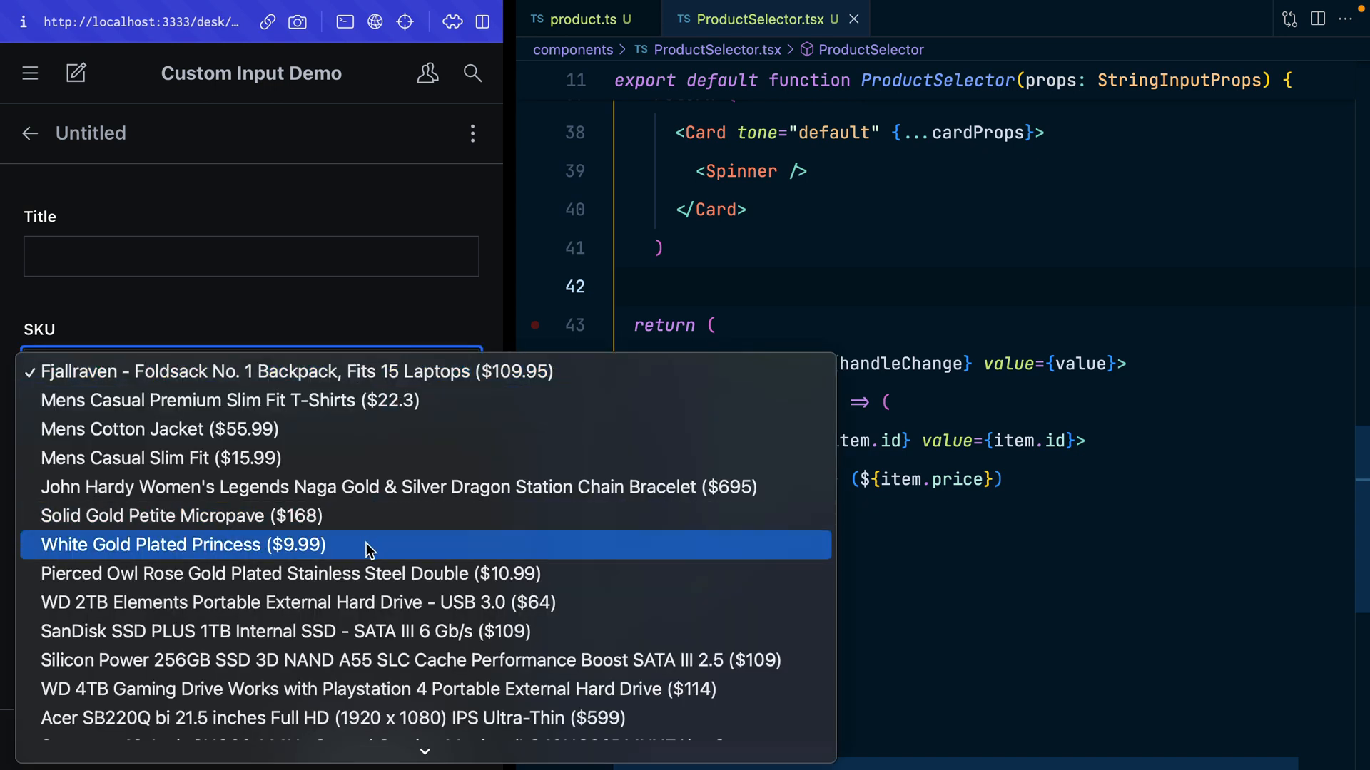
pyautogui.click(183, 544)
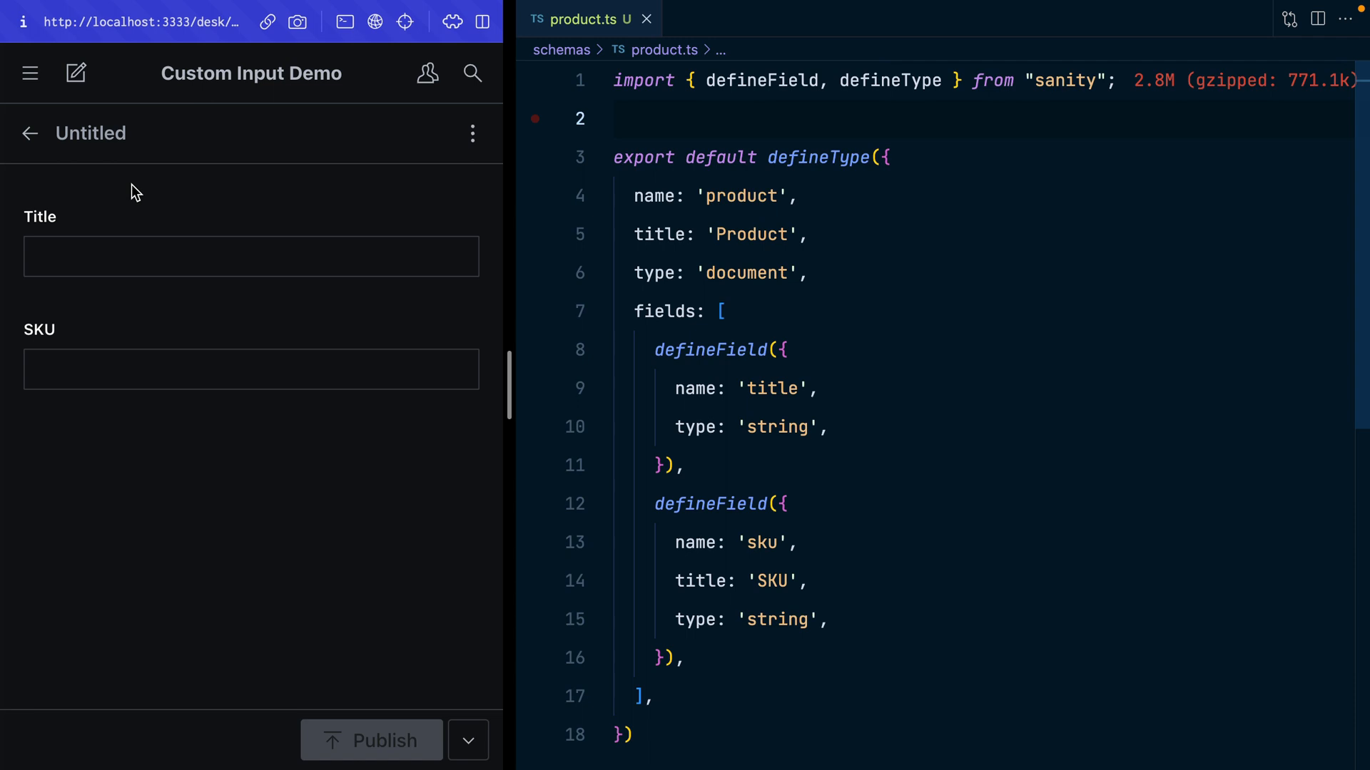
# Create components/ProductSelector.tsx from the Explorer with a placeholder div component stub
pyautogui.click(744, 195)
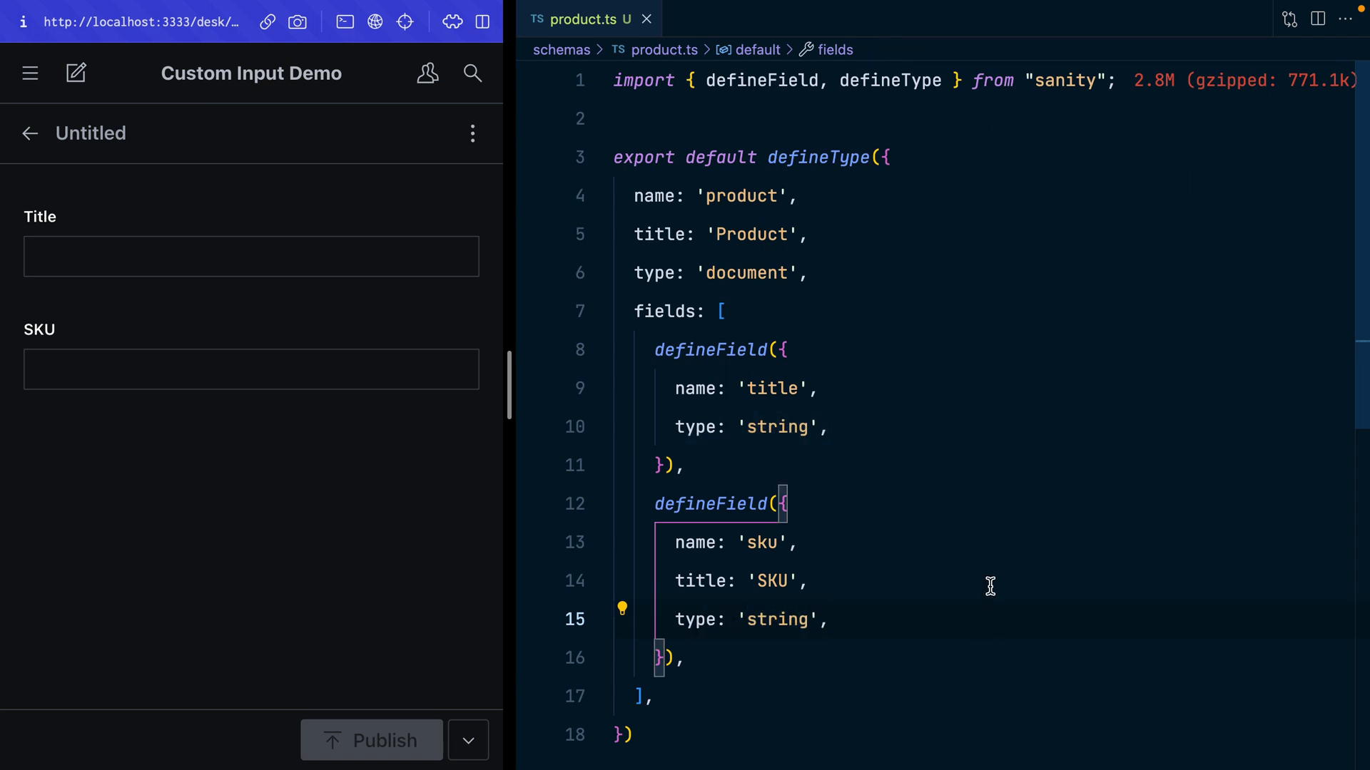
pyautogui.click(1324, 18)
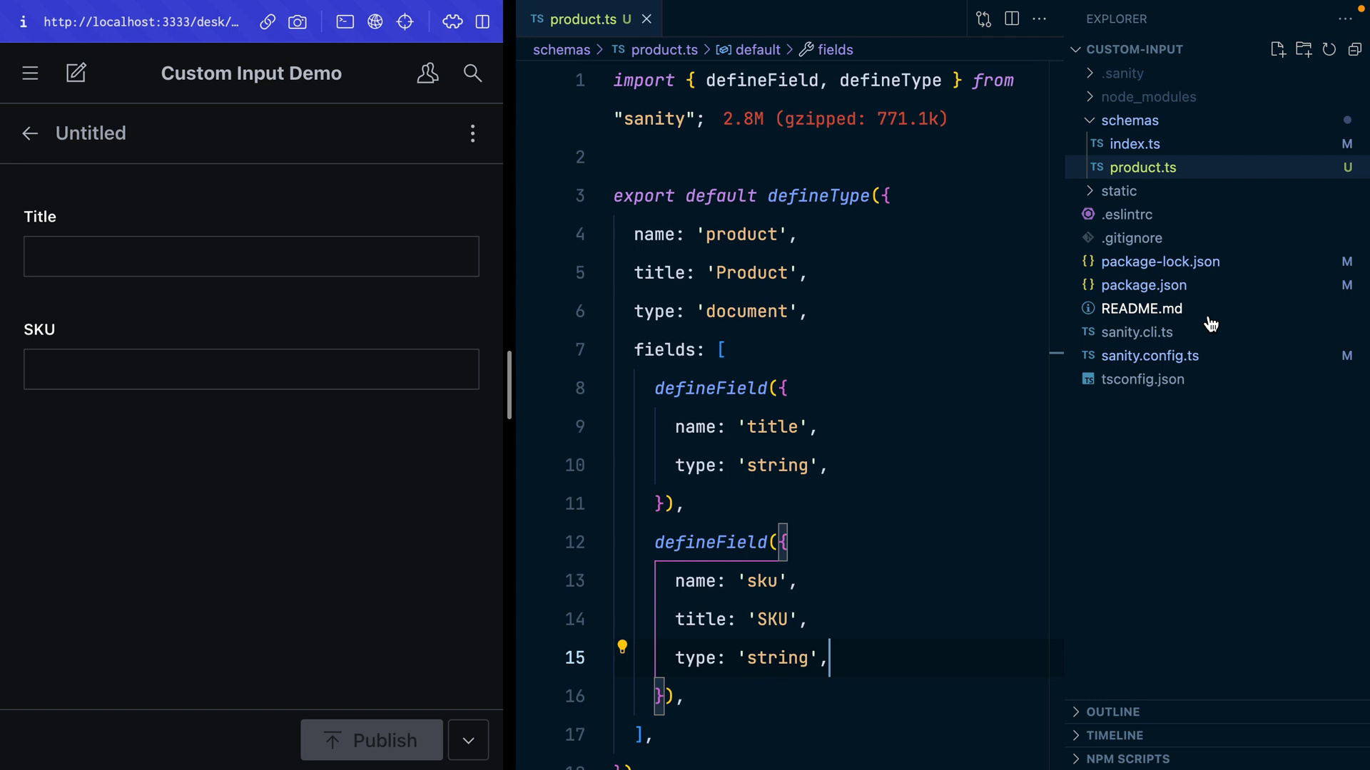
pyautogui.click(1276, 49)
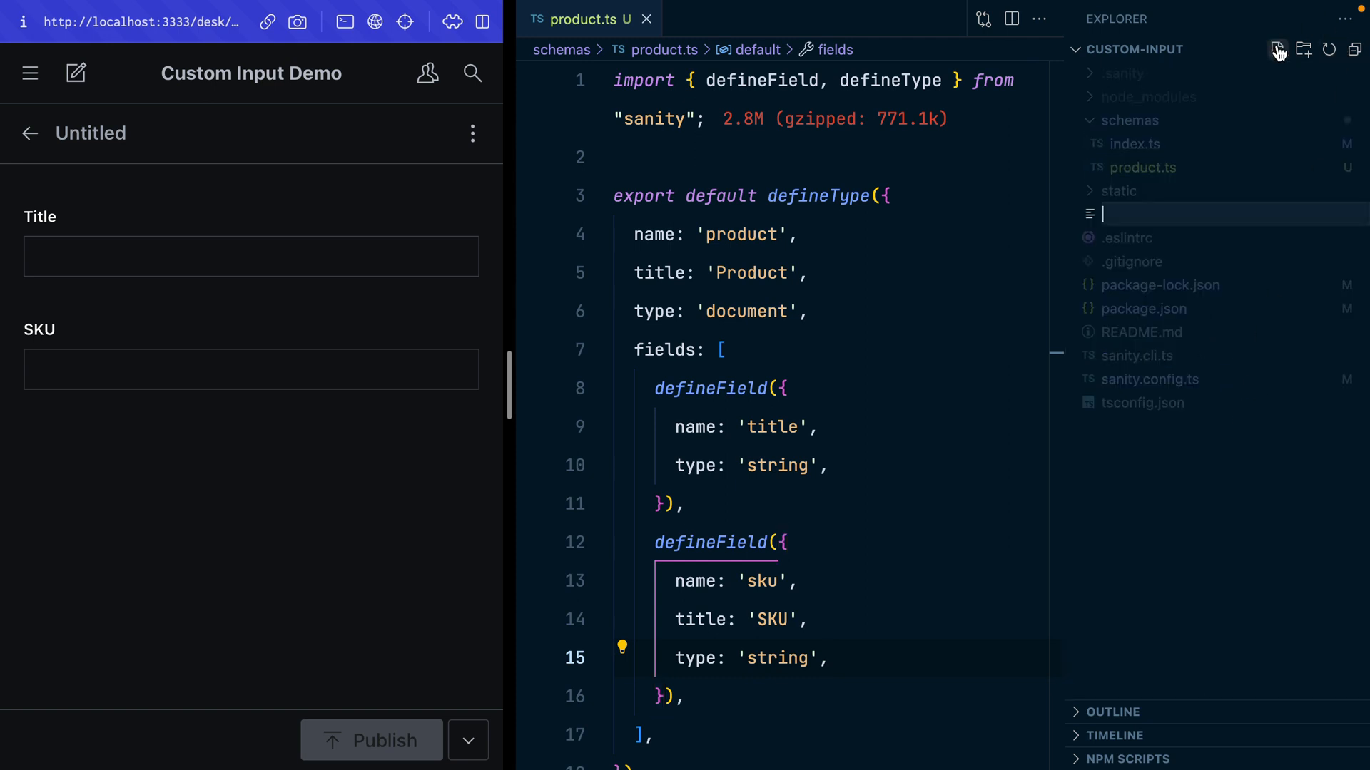
pyautogui.write('components/P')
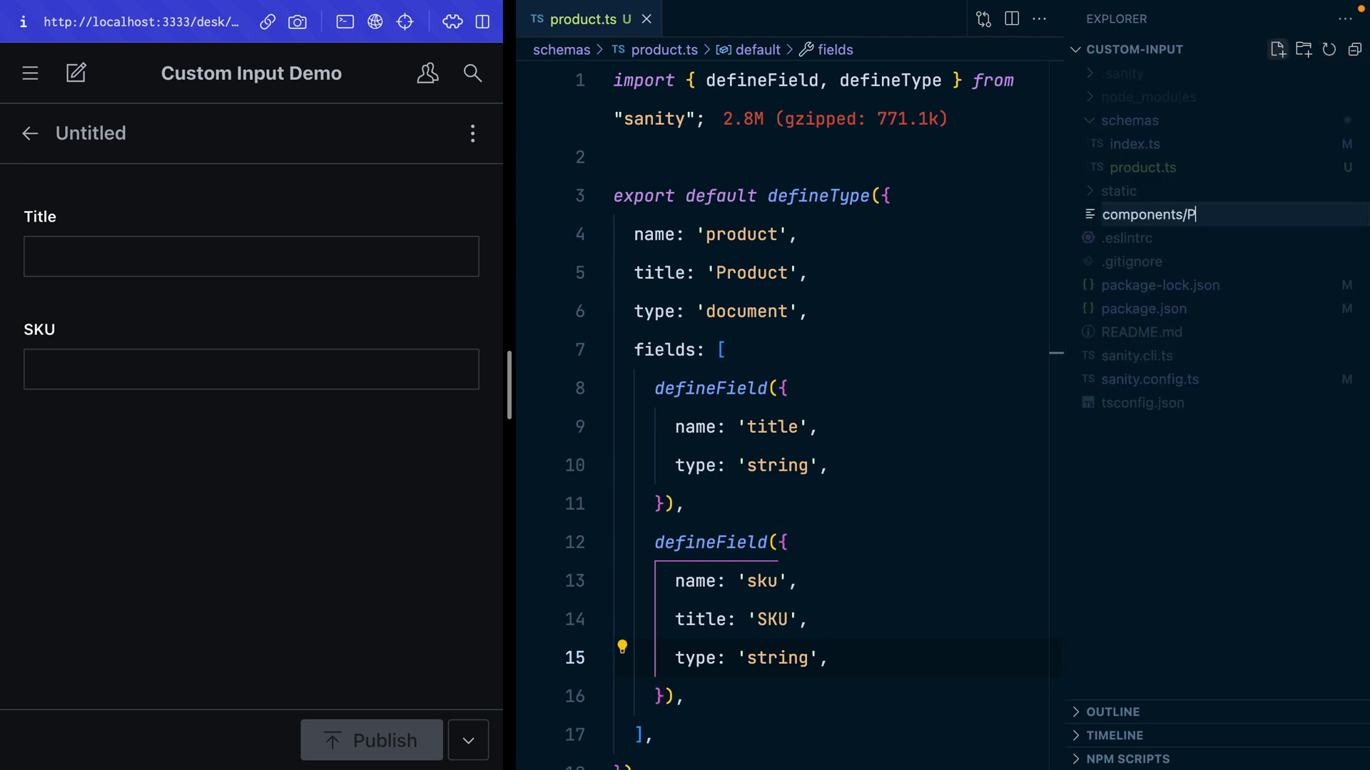
pyautogui.write('roductSelector')
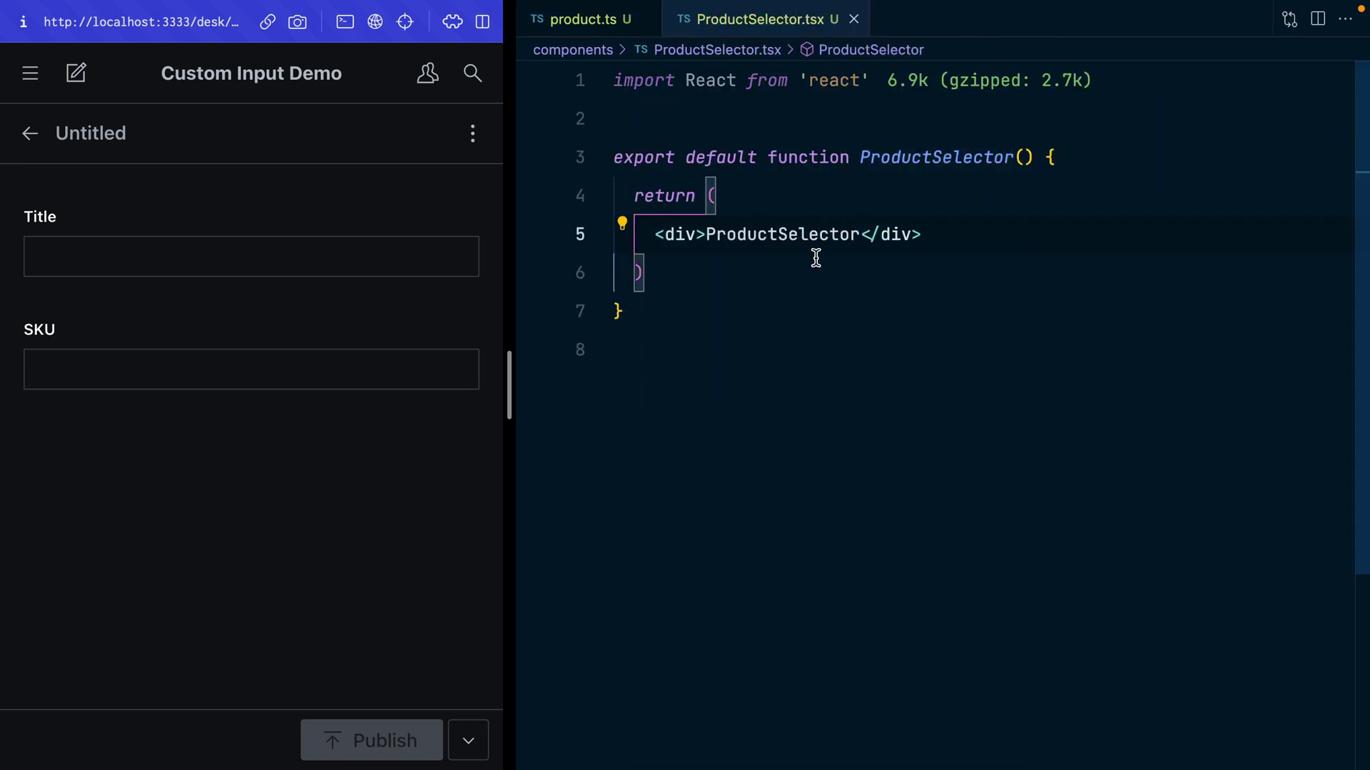
# Add components: { input: ProductSelector } to the sku field in product.ts, auto-importing ProductSelector
pyautogui.click(580, 19)
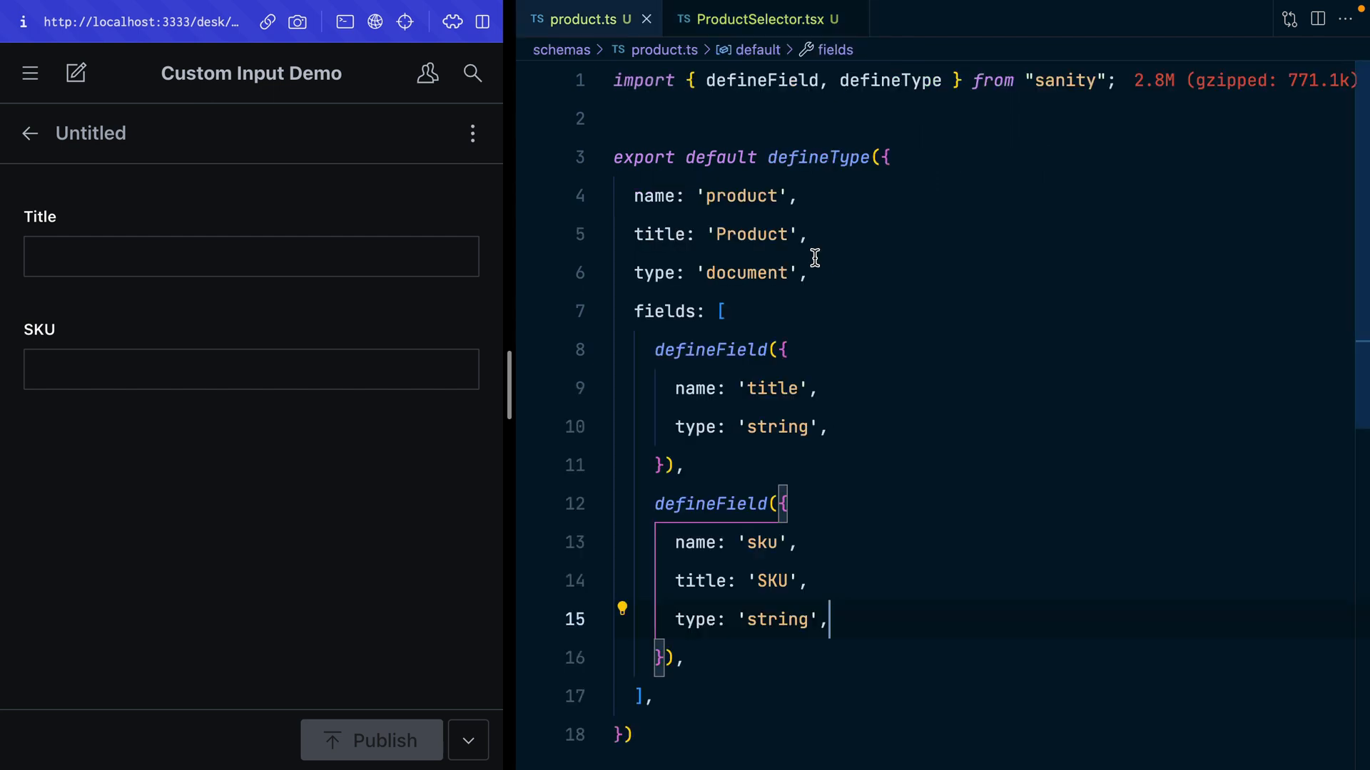
pyautogui.press('Enter')
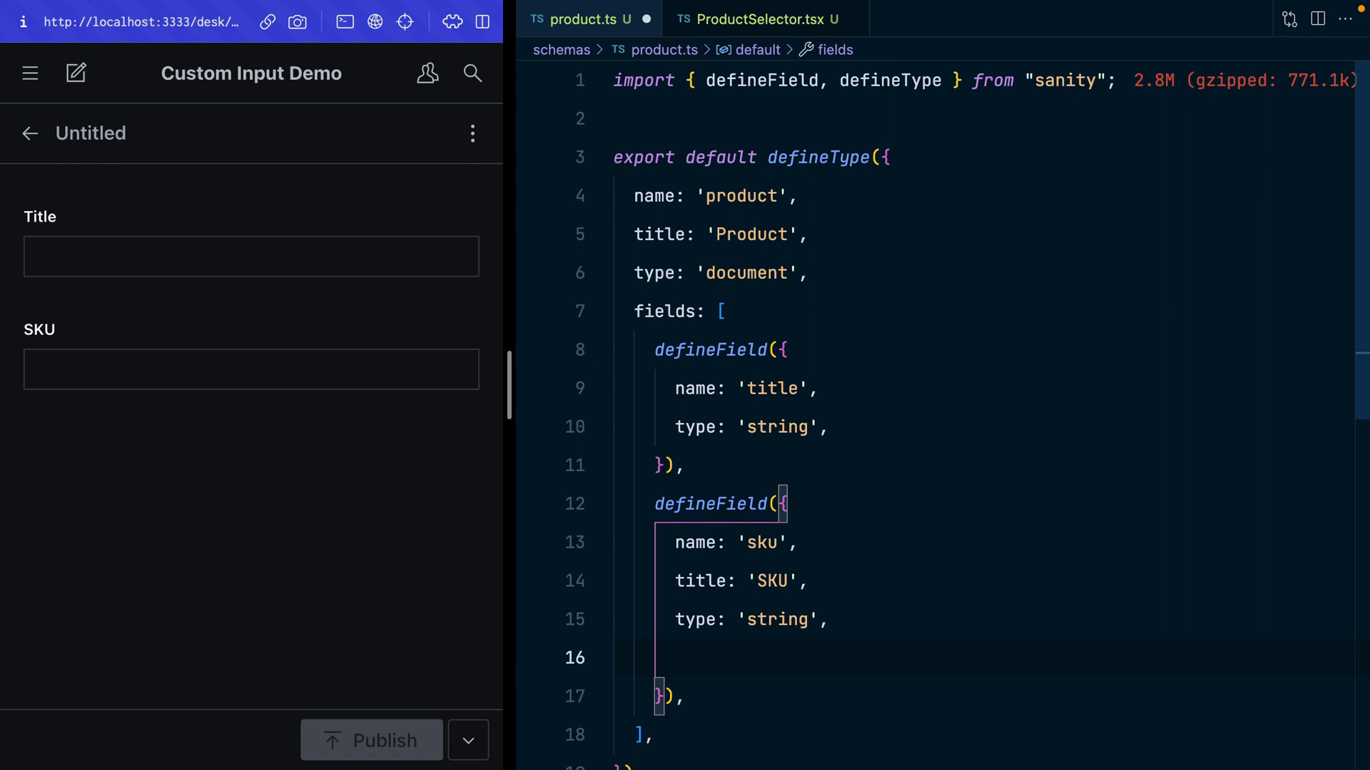
pyautogui.write('components:')
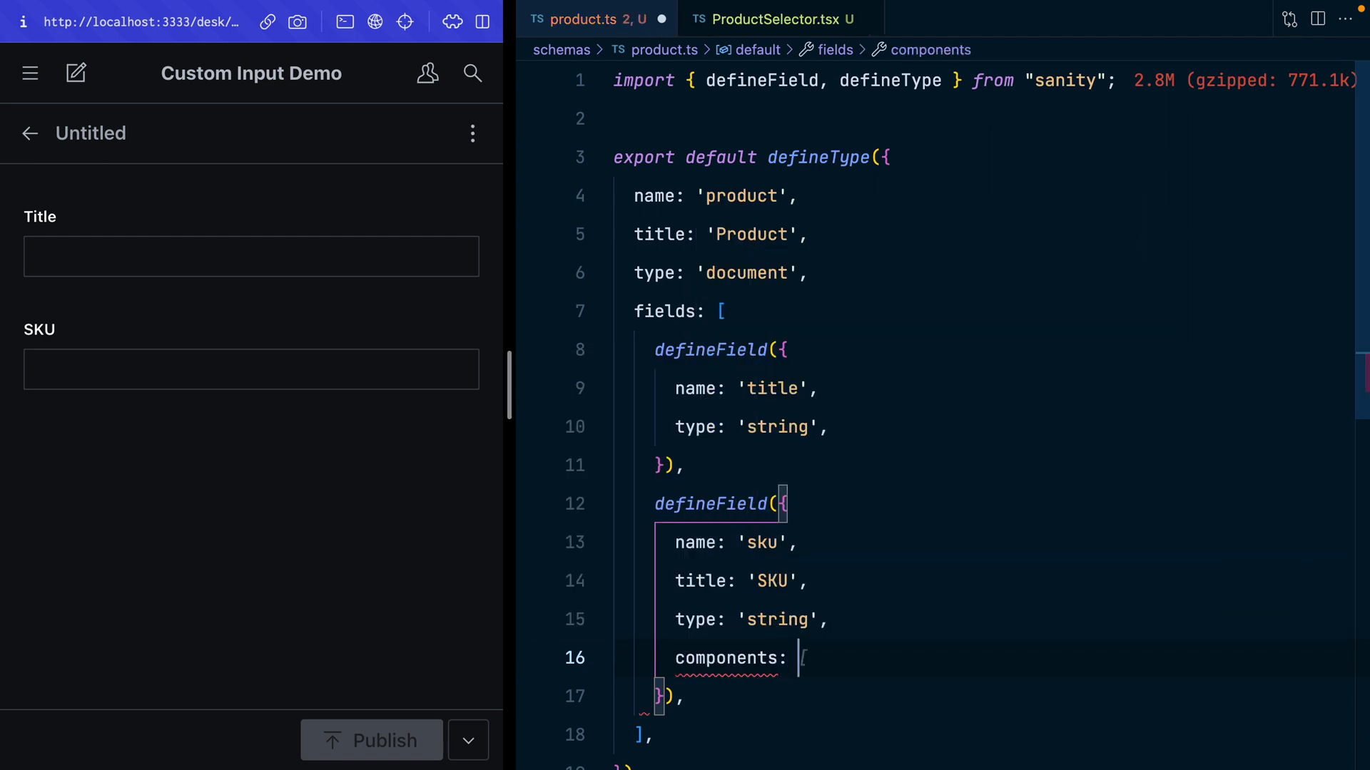
pyautogui.write("input: 'sku',")
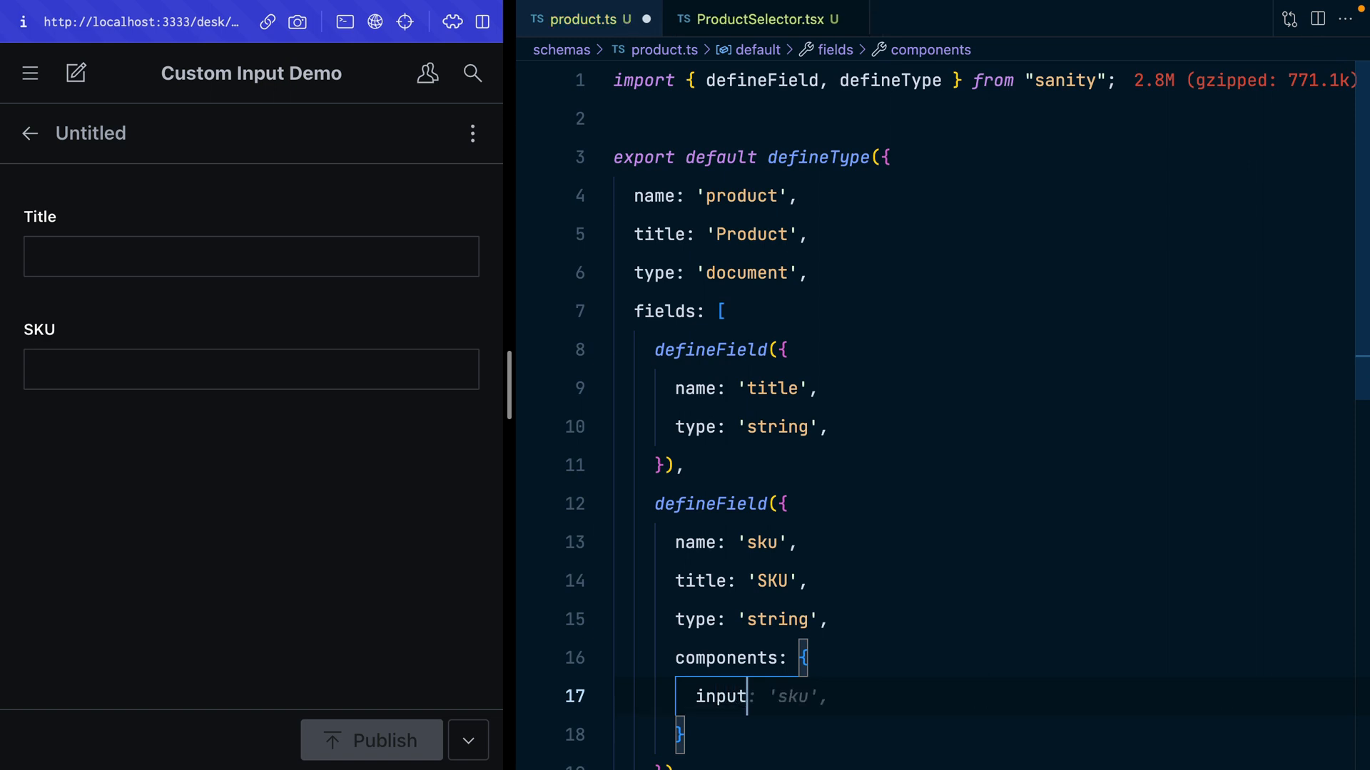
pyautogui.write('Prod')
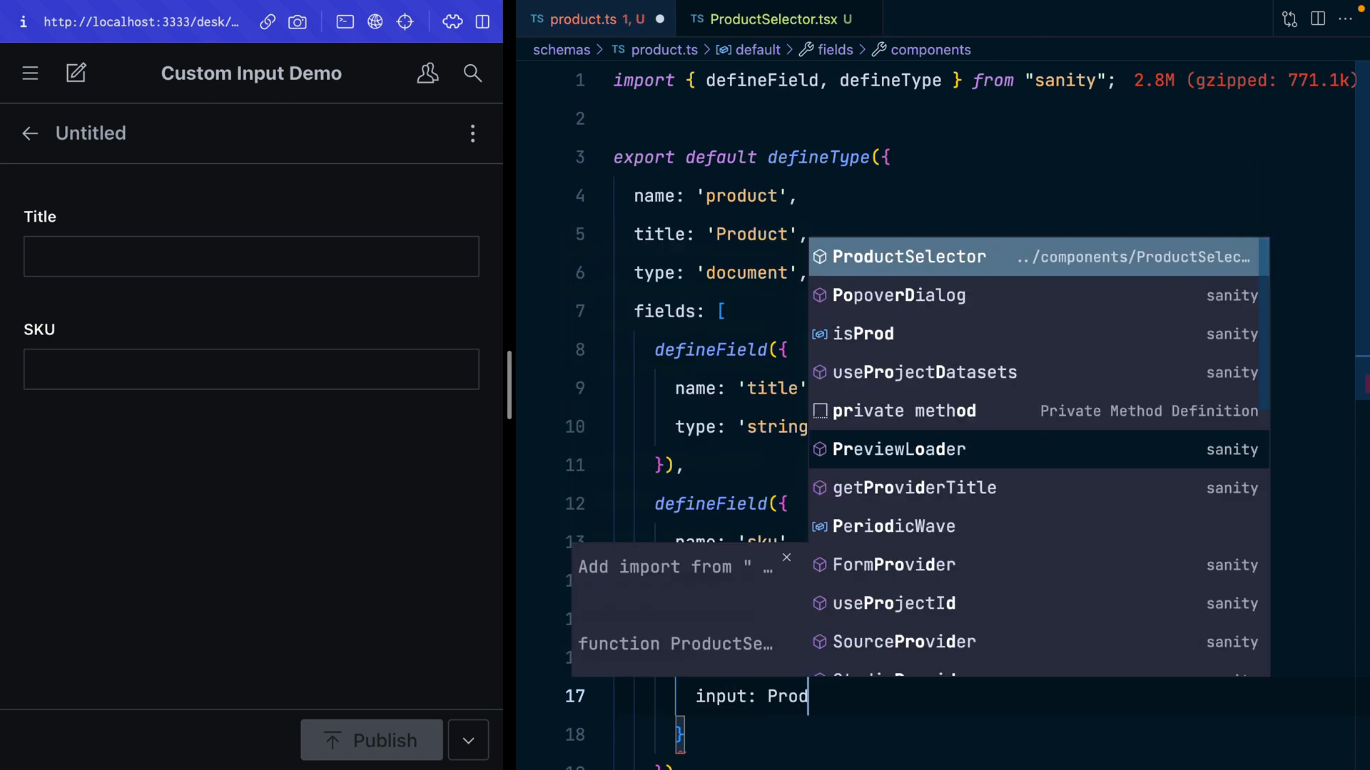
pyautogui.click(910, 256)
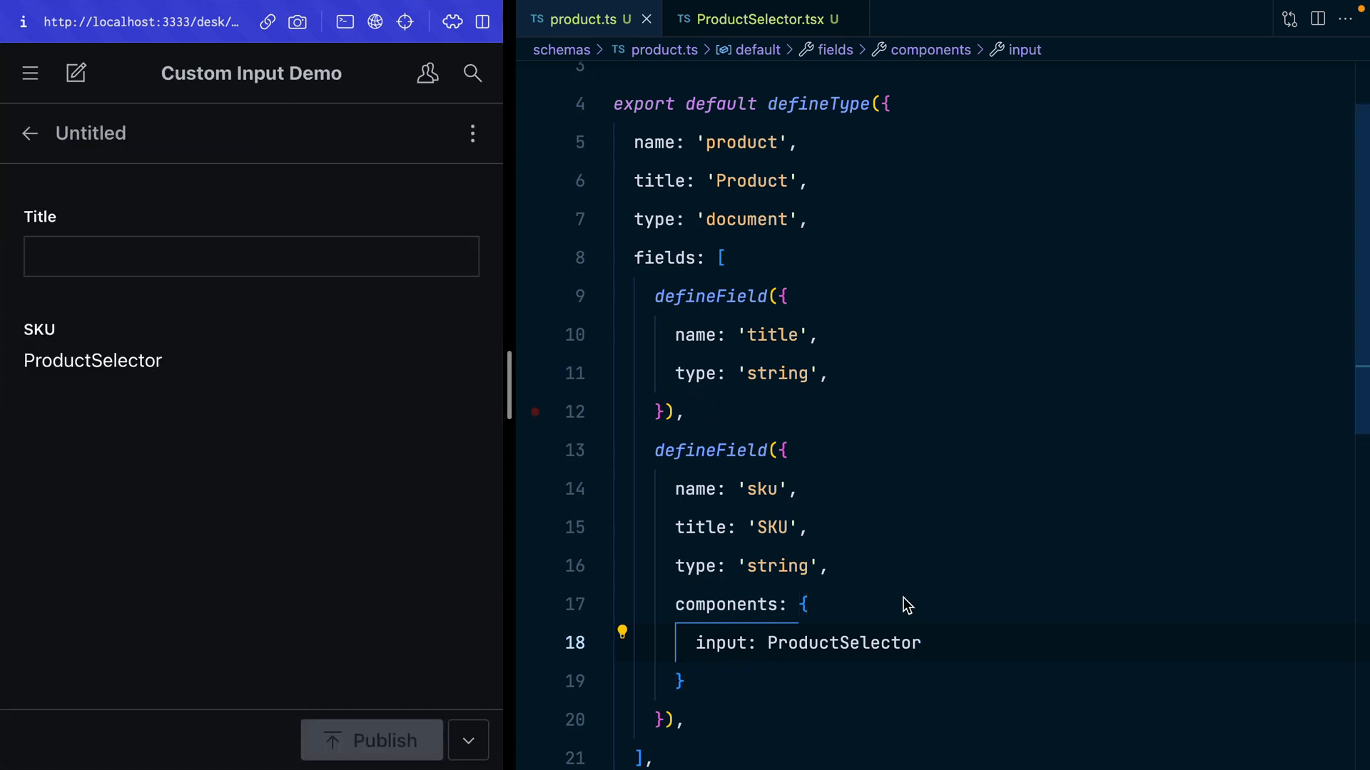
pyautogui.doubleClick(723, 643)
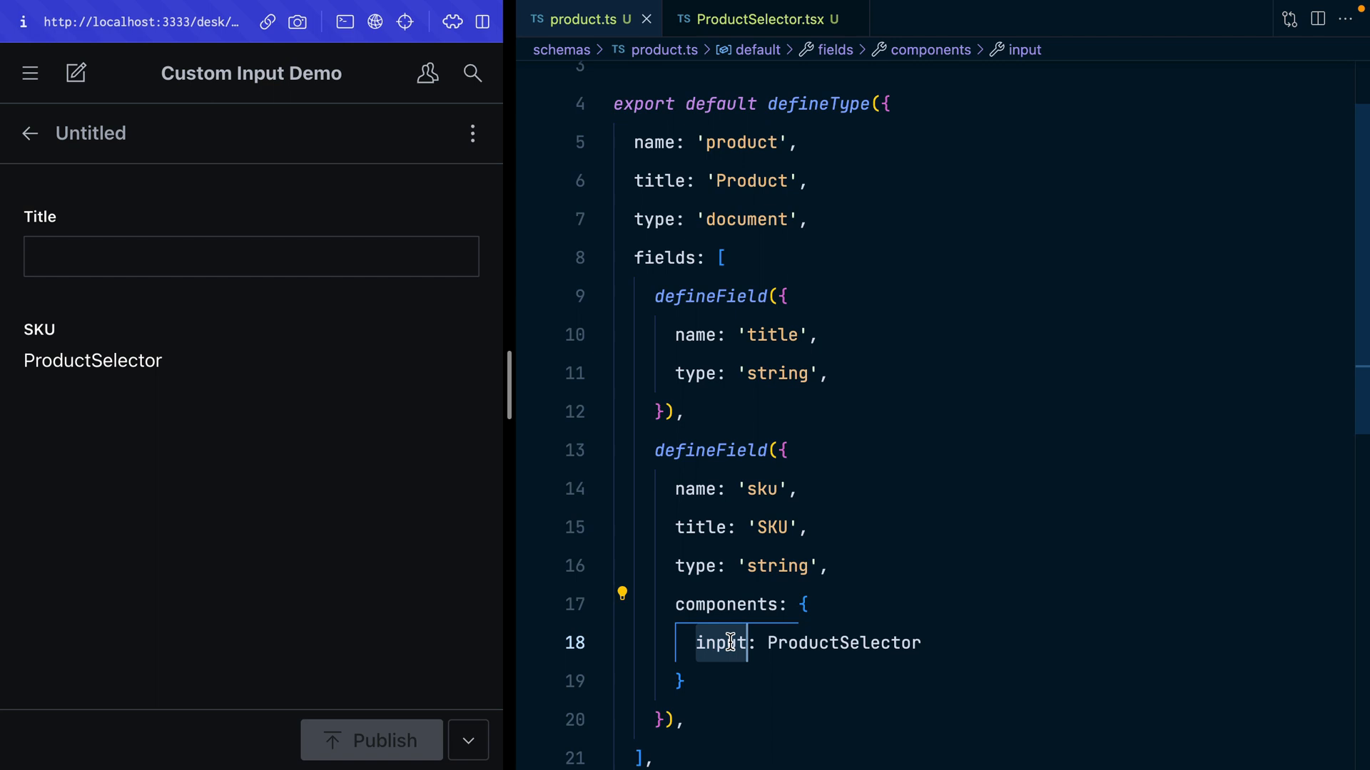
pyautogui.write('field')
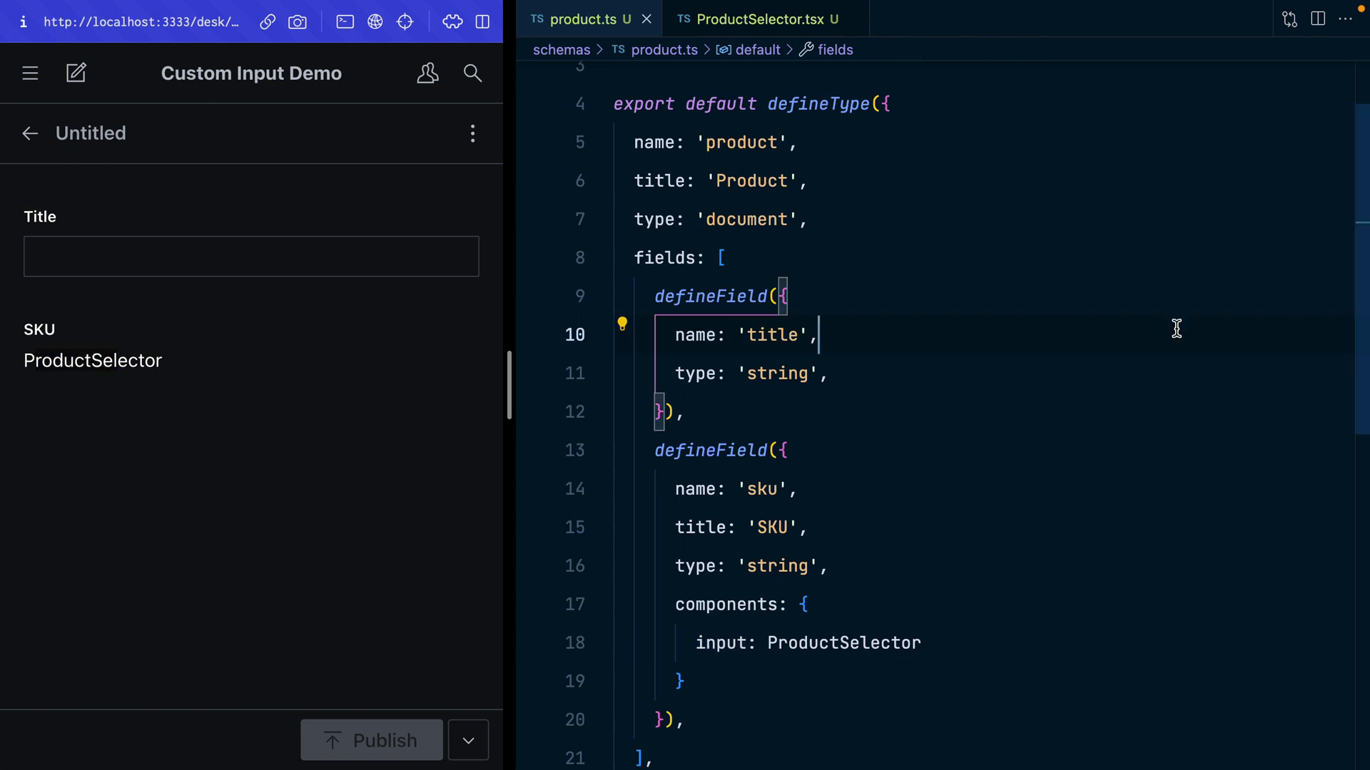
pyautogui.click(756, 19)
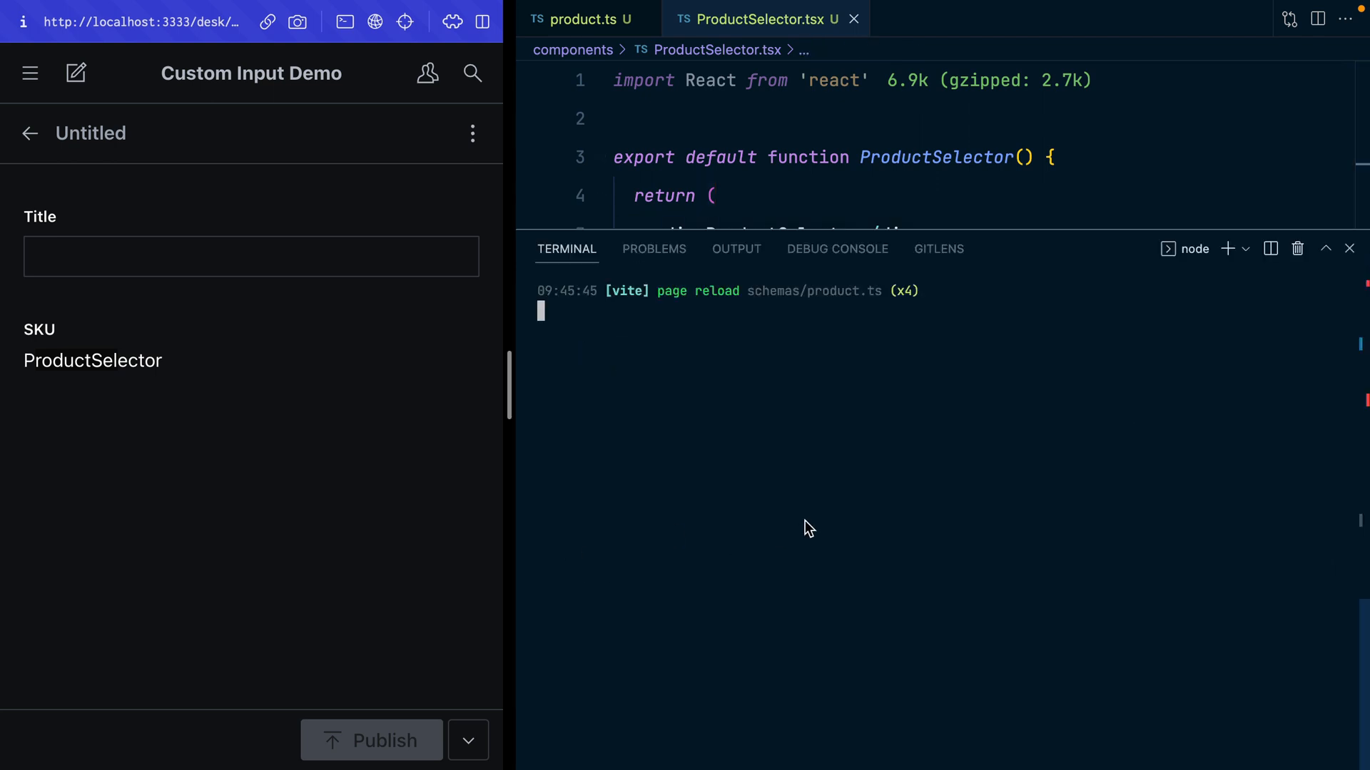
# Stop the dev server, run npm install usehooks-ts, then restart with npm run dev
pyautogui.press('ctrl+c')
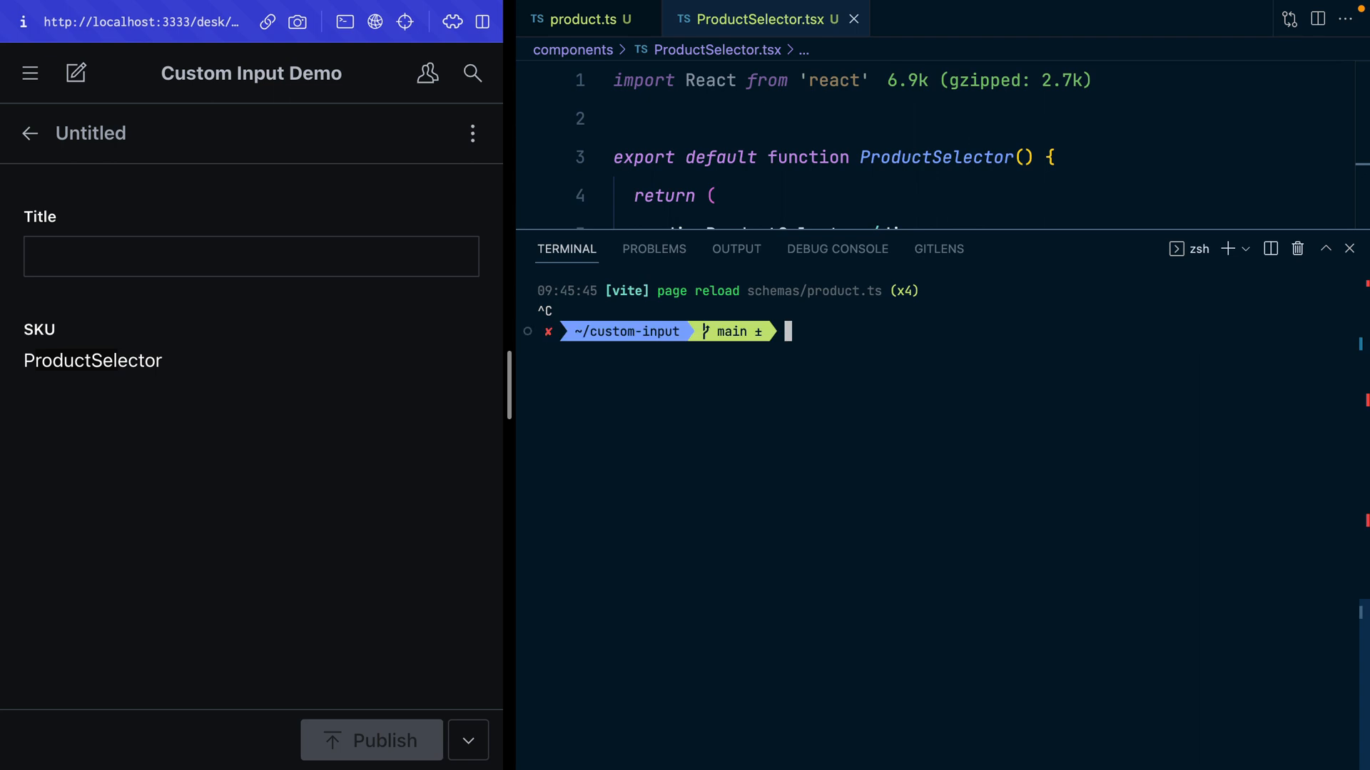
pyautogui.write('npm install usehooks-ts')
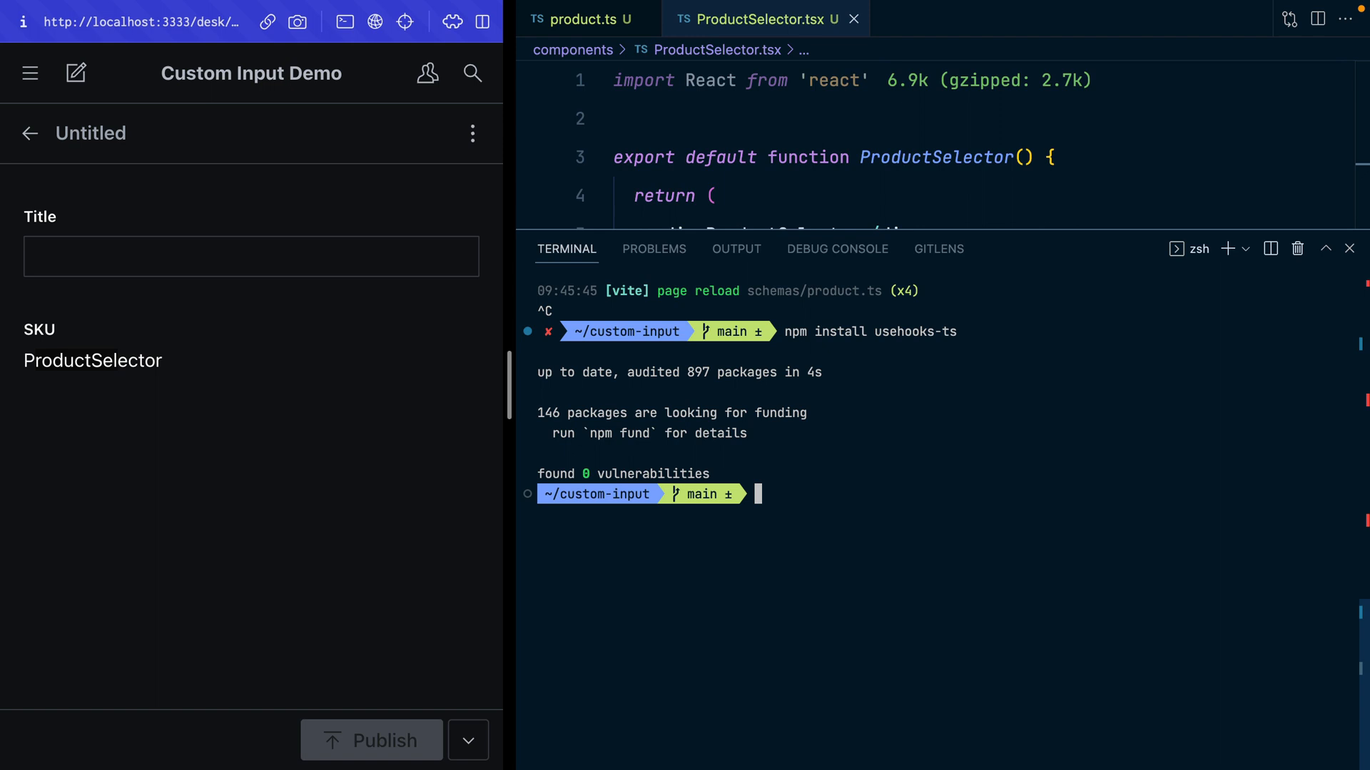
pyautogui.write('npm run dev')
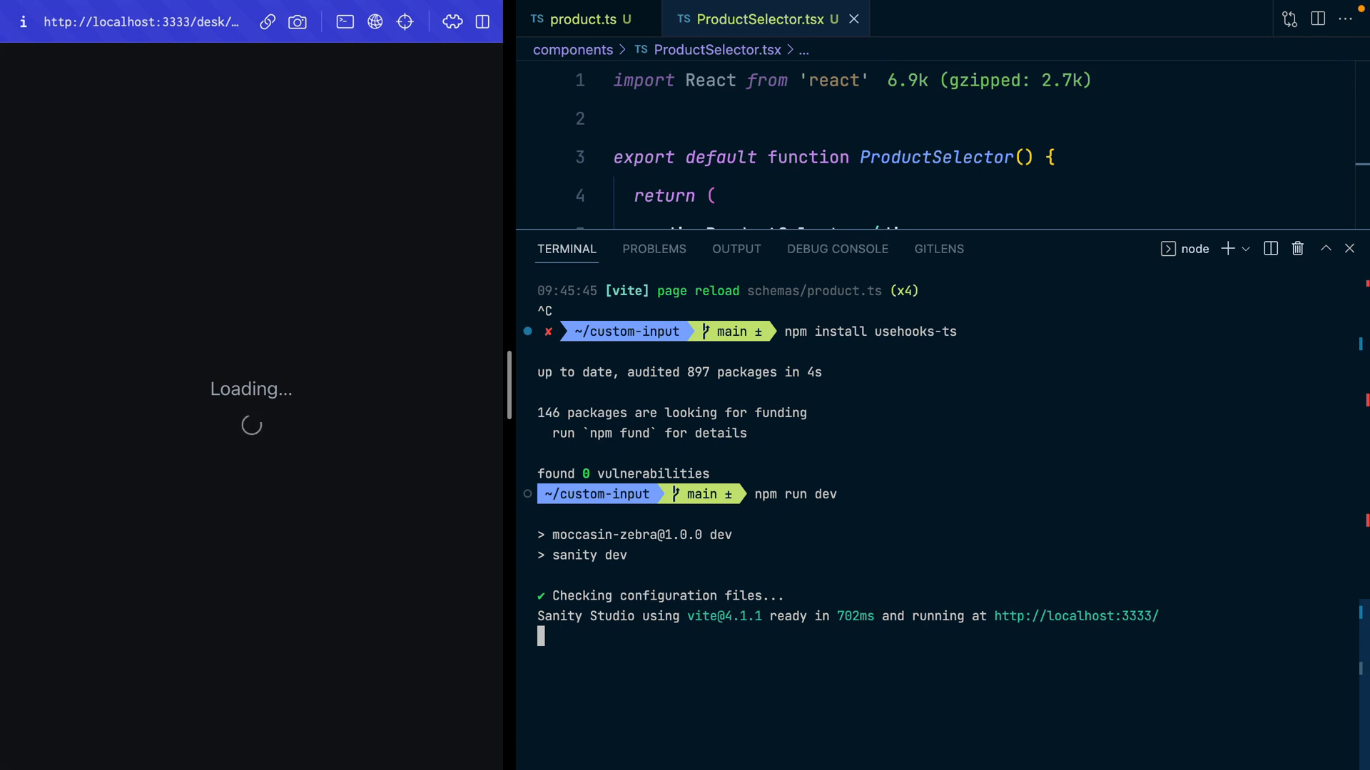
pyautogui.doubleClick(935, 157)
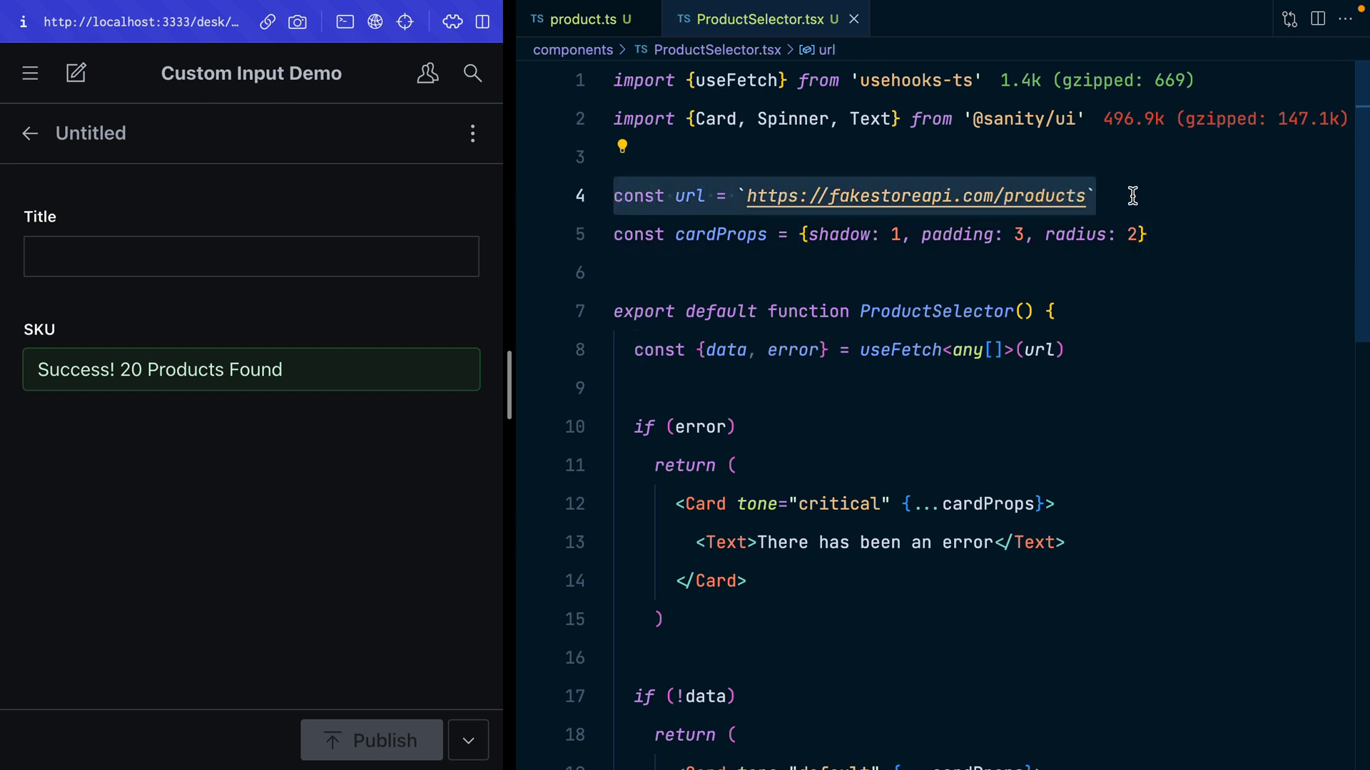
pyautogui.moveTo(670, 242)
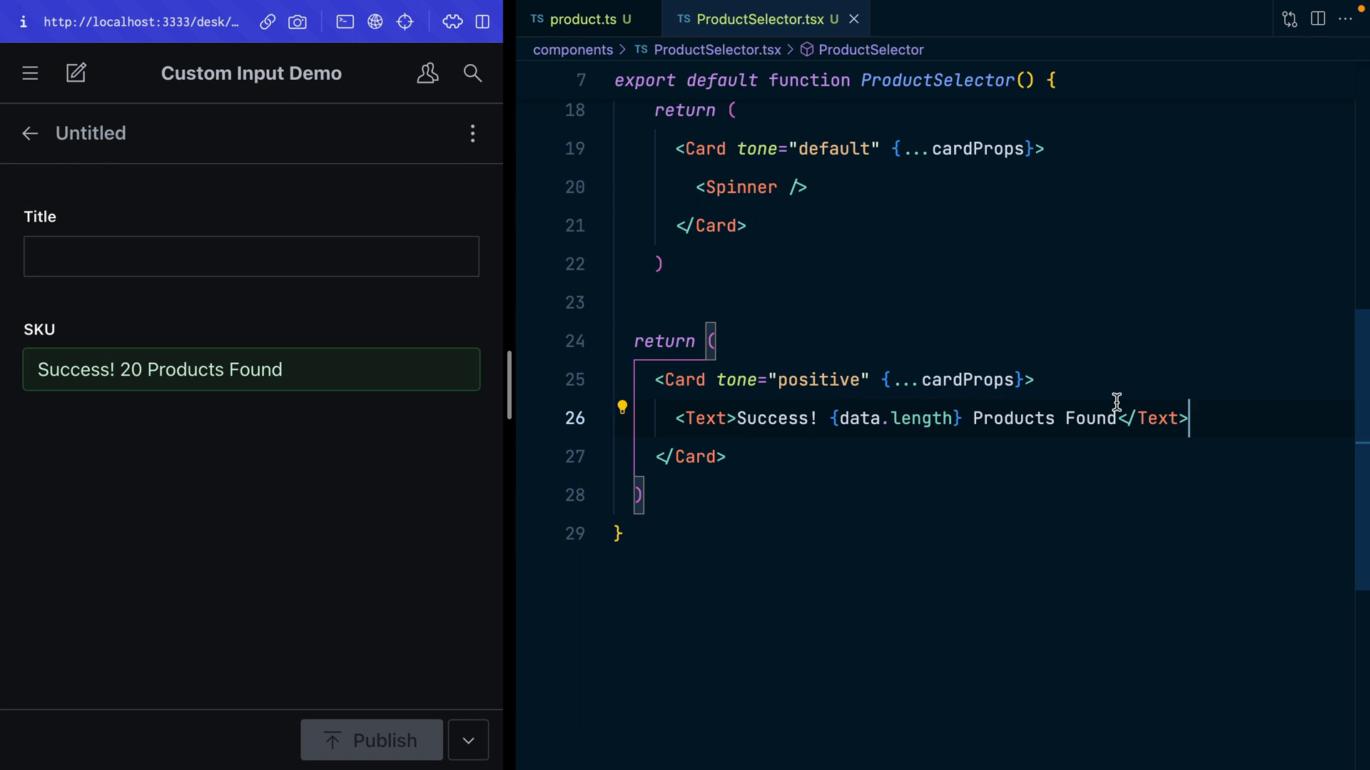
pyautogui.write('{JSON.st')
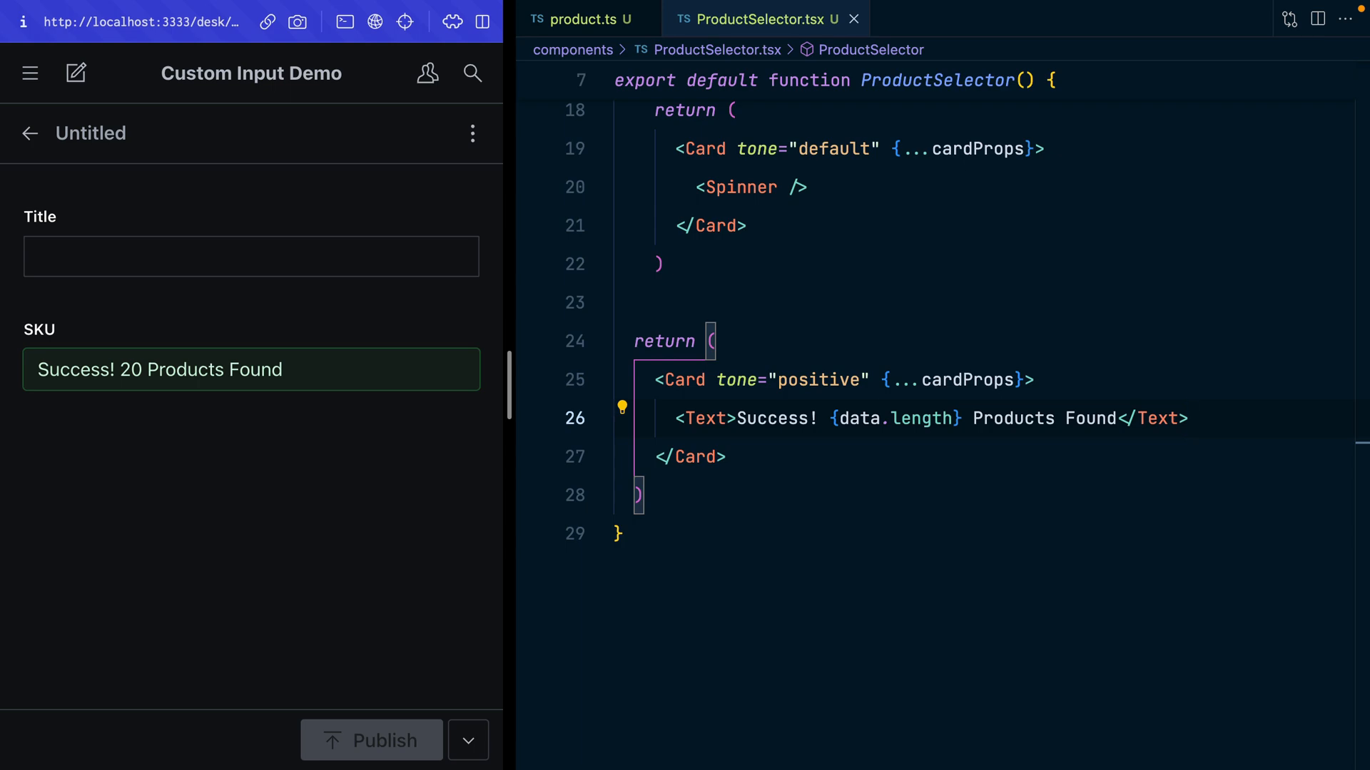
pyautogui.moveTo(761, 339)
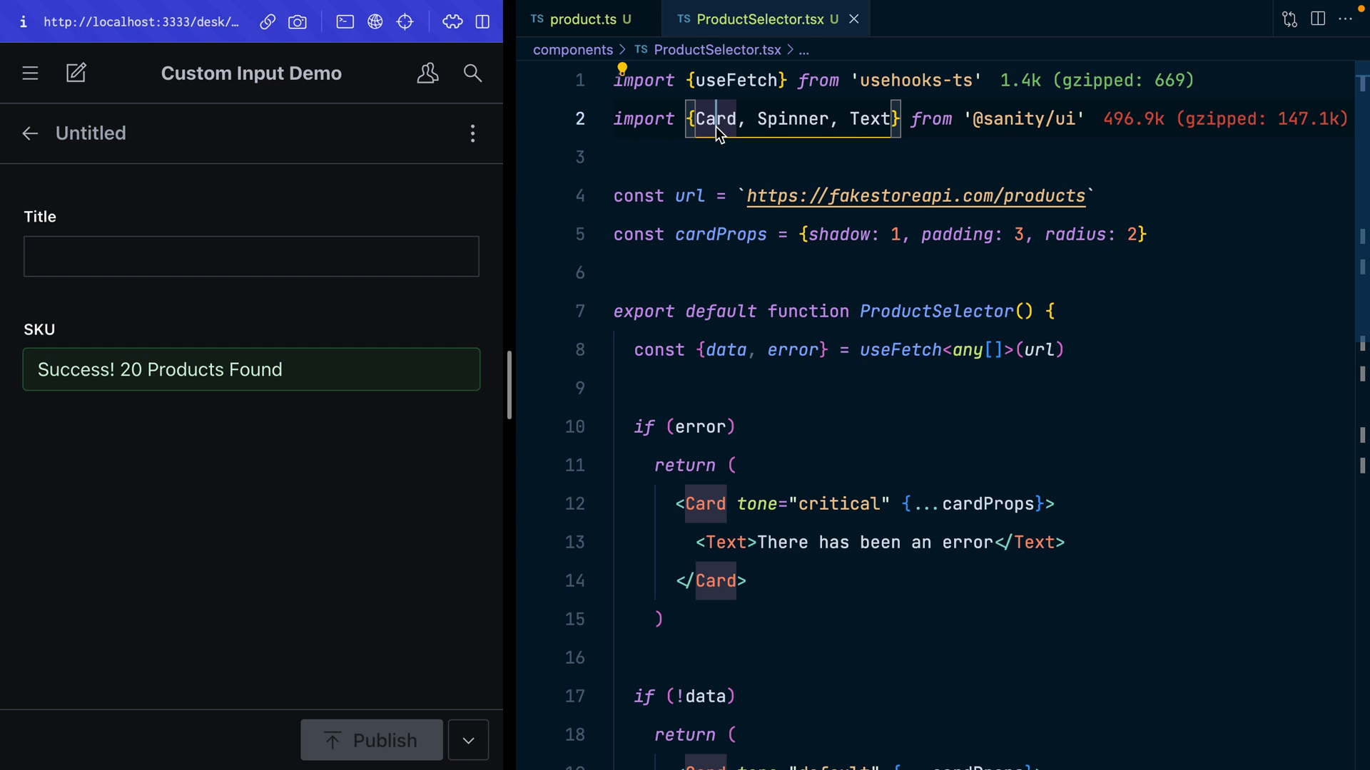
# Show each product's title and price in the Select, then pick Solid Gold Petite Micropave ($168)
pyautogui.write('Select,')
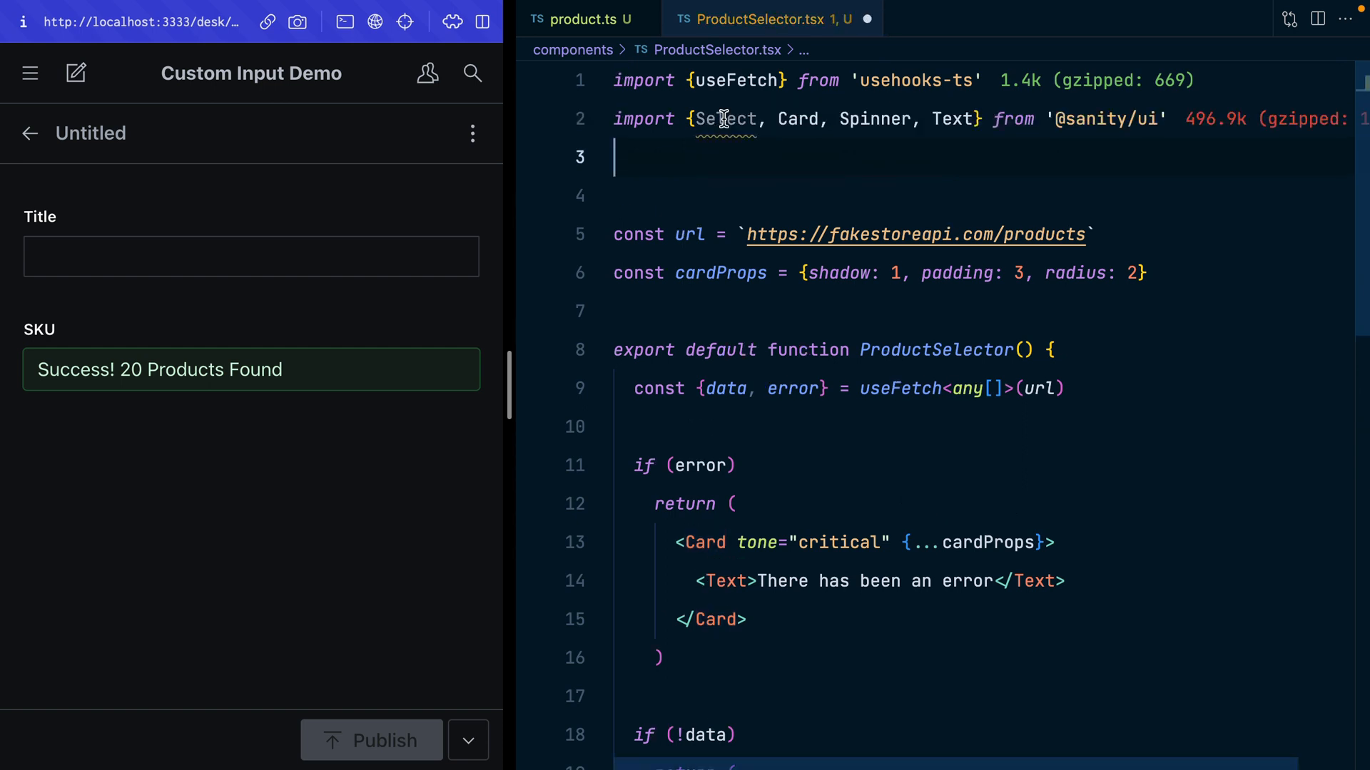
pyautogui.scroll(-3)
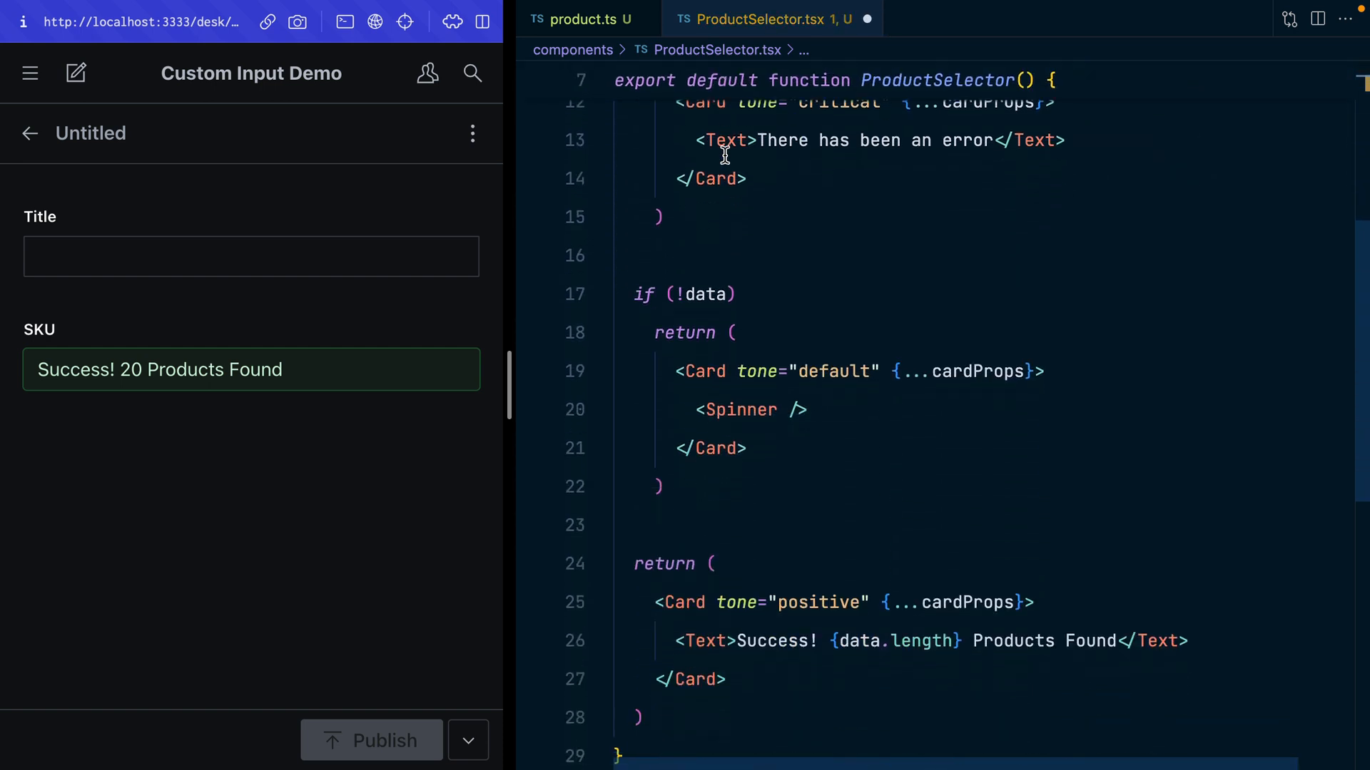
pyautogui.scroll(-3)
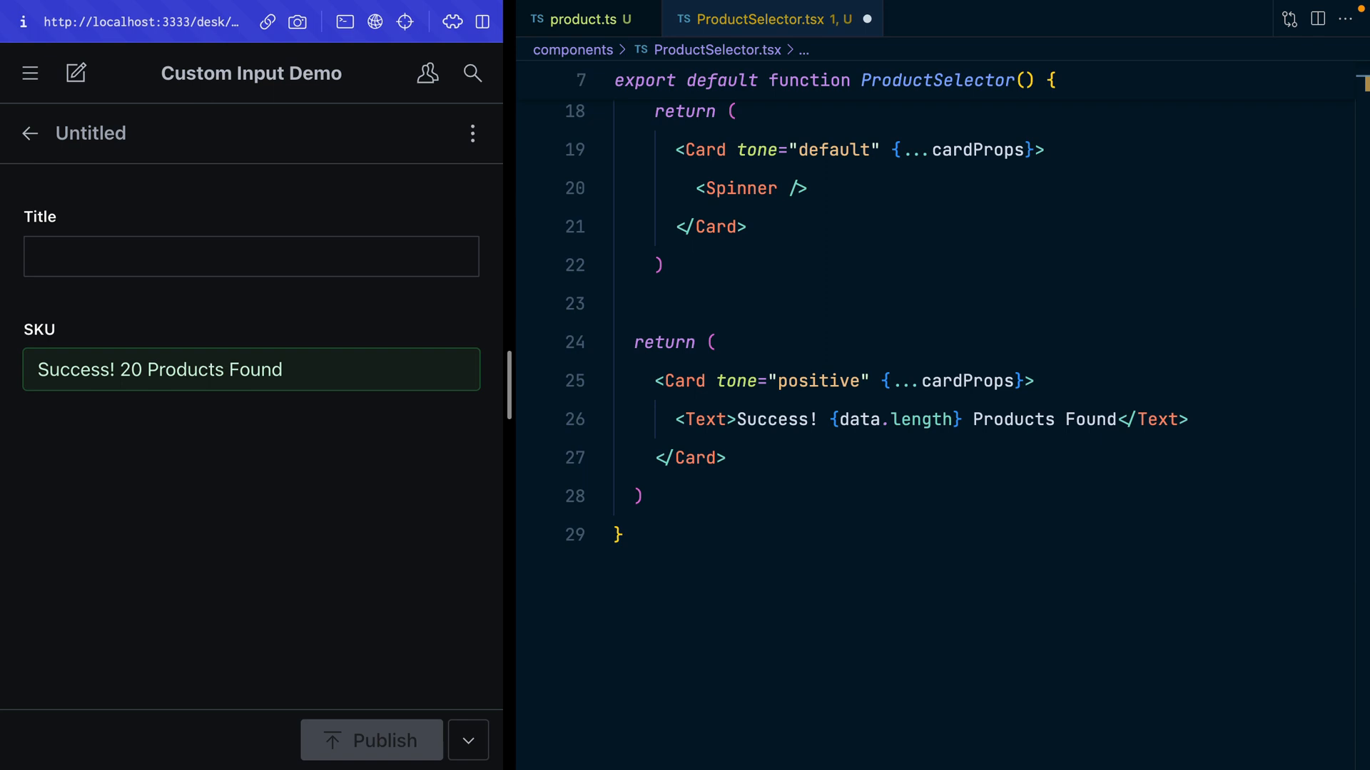
pyautogui.moveTo(482, 214)
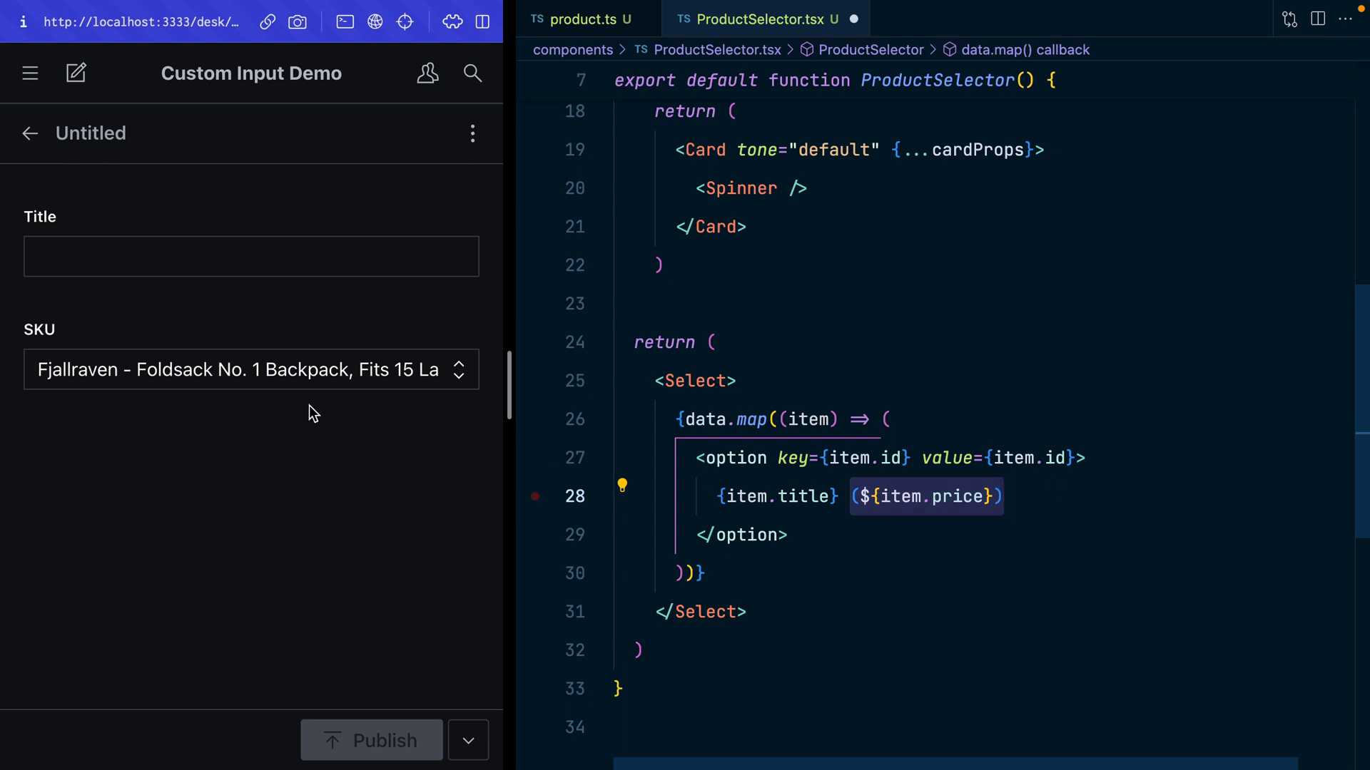
pyautogui.click(251, 369)
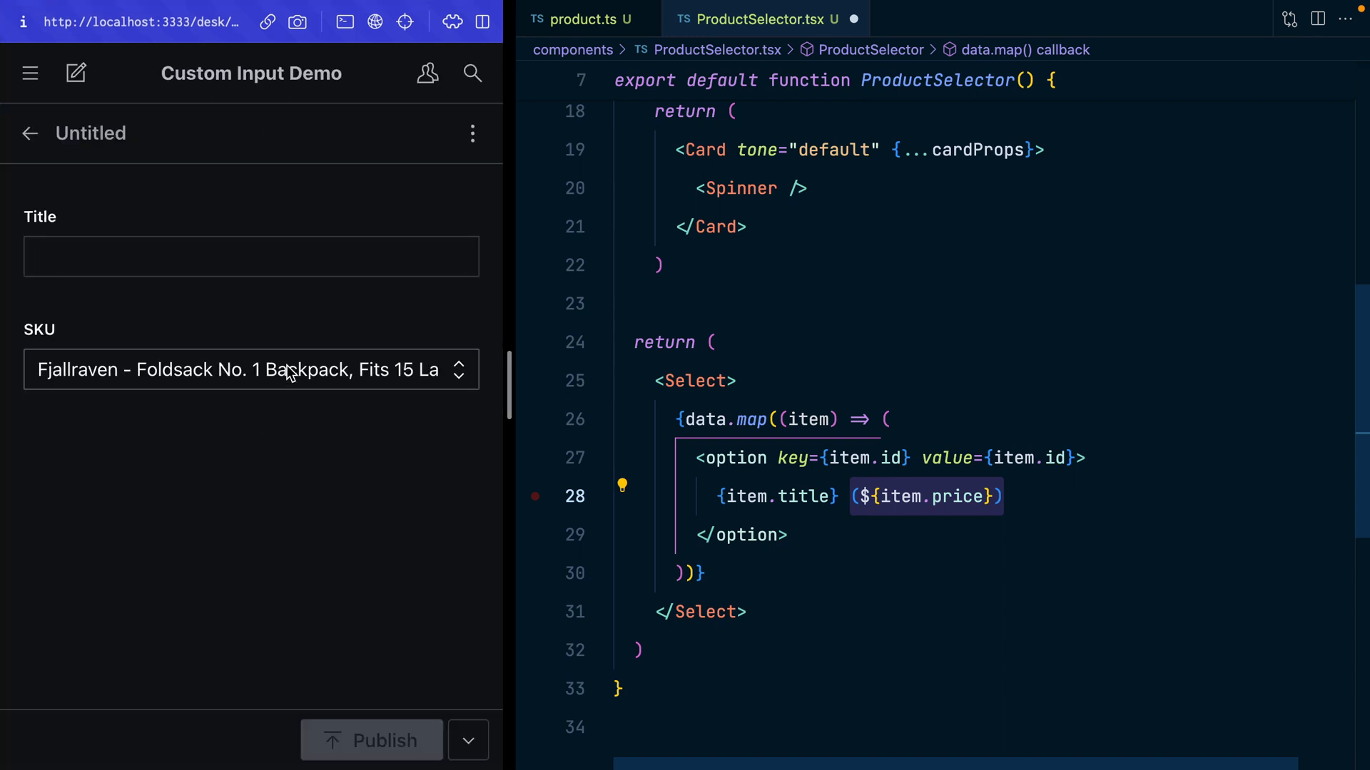
pyautogui.click(735, 381)
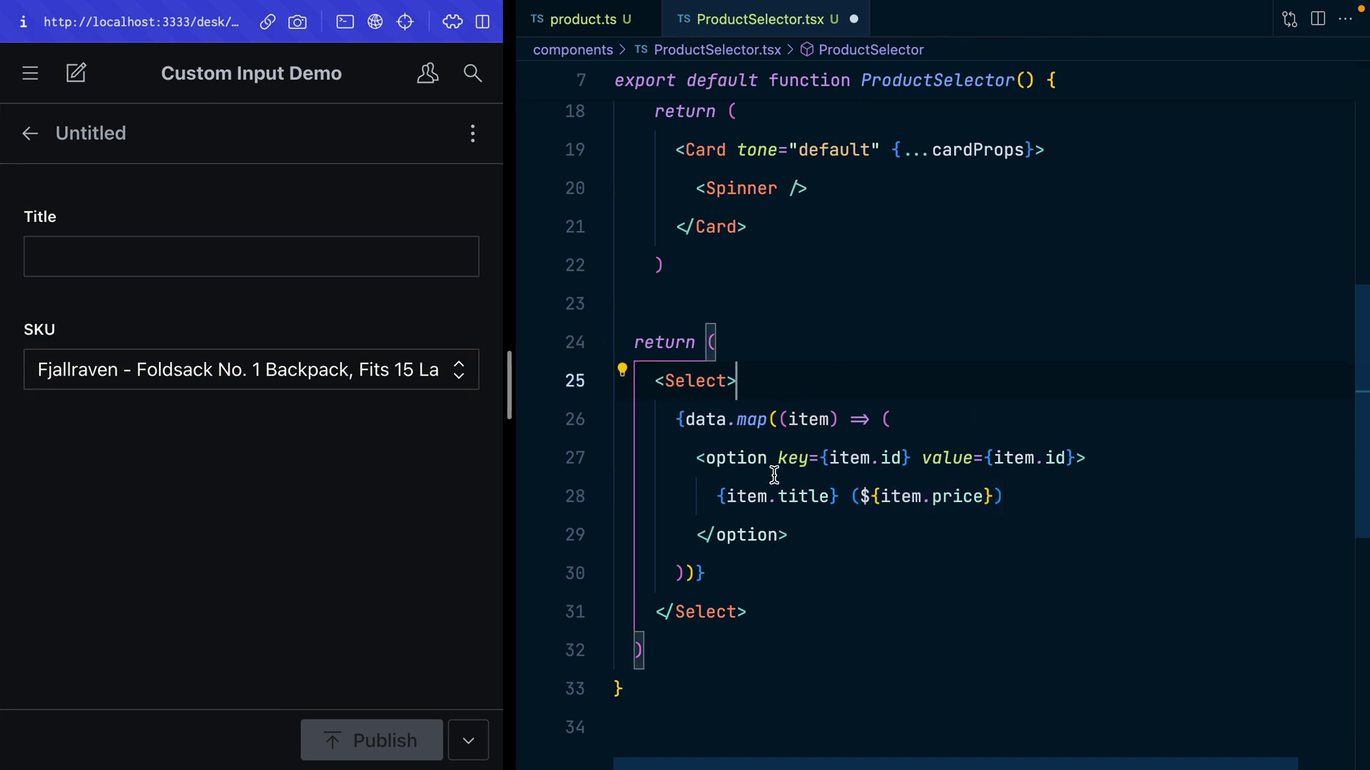
pyautogui.click(250, 369)
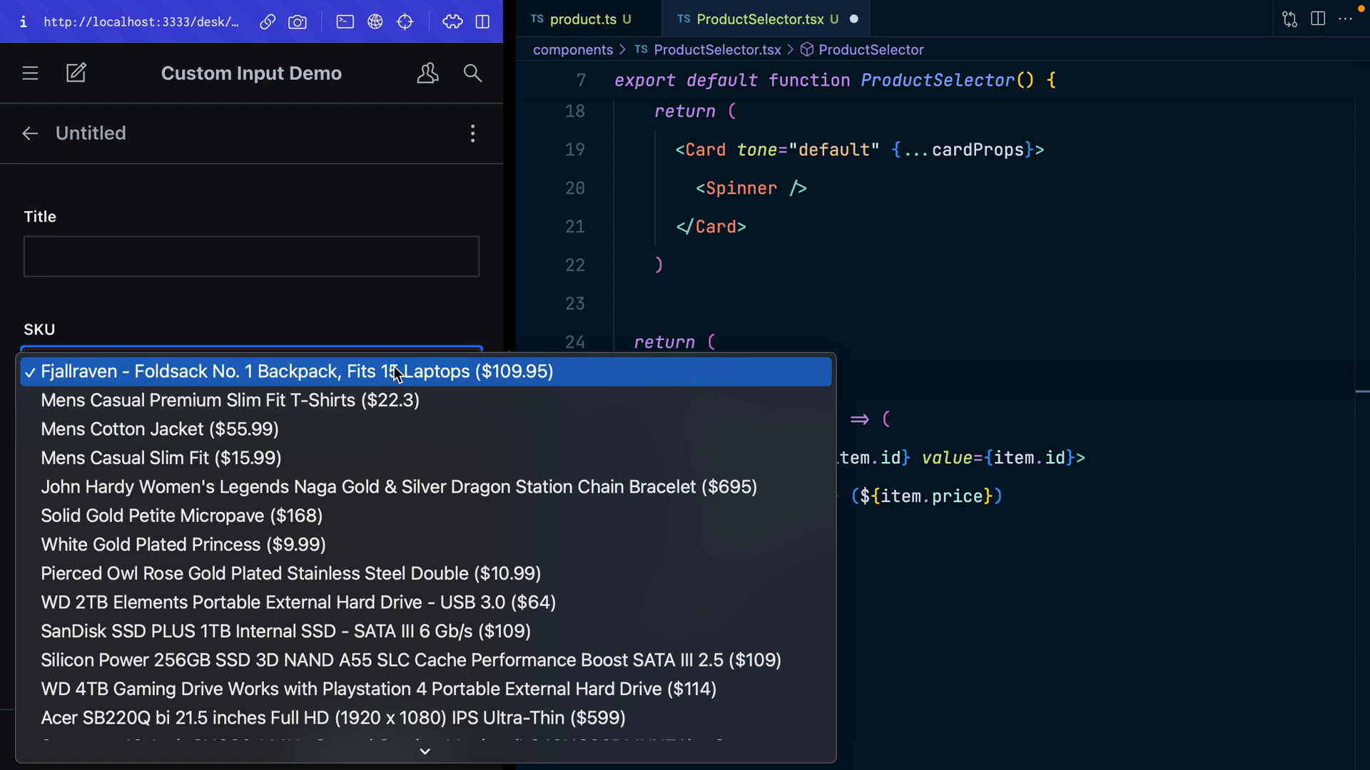
pyautogui.moveTo(420, 516)
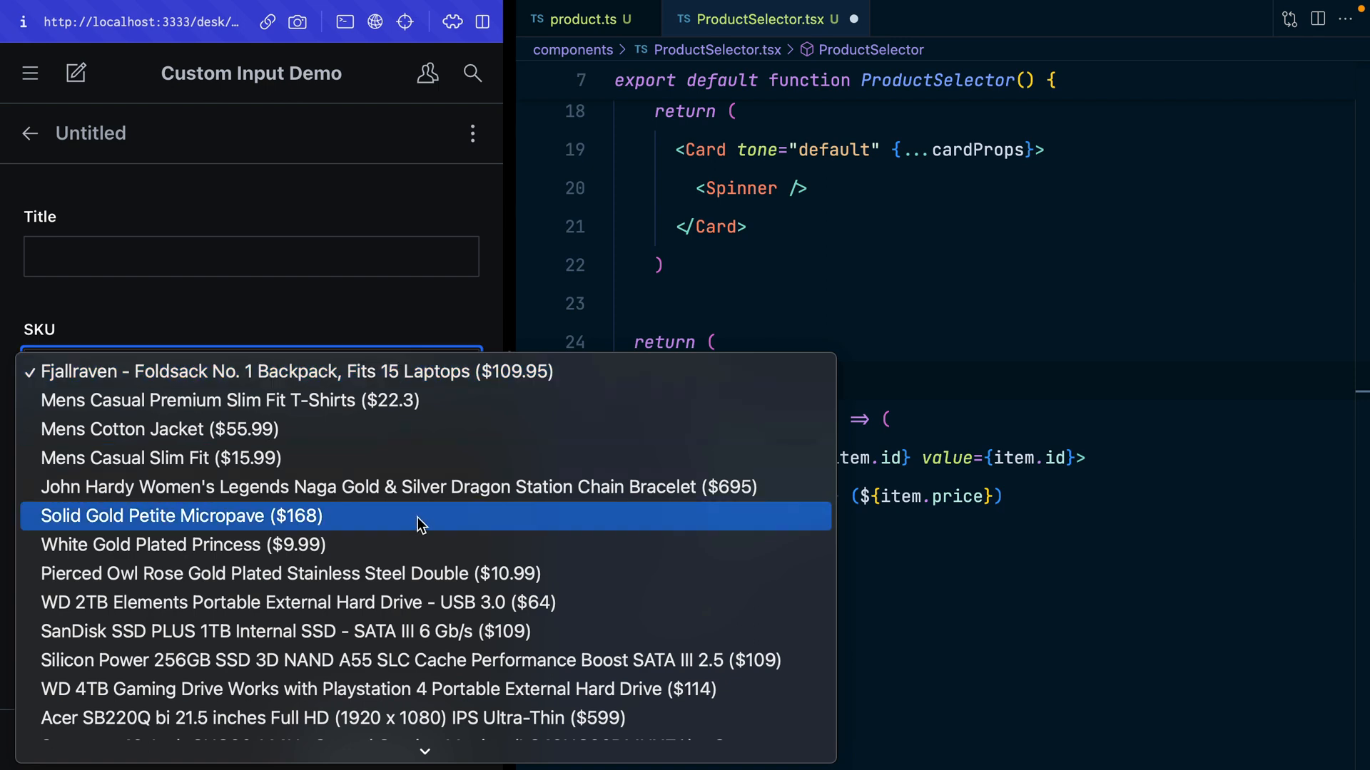
pyautogui.click(182, 515)
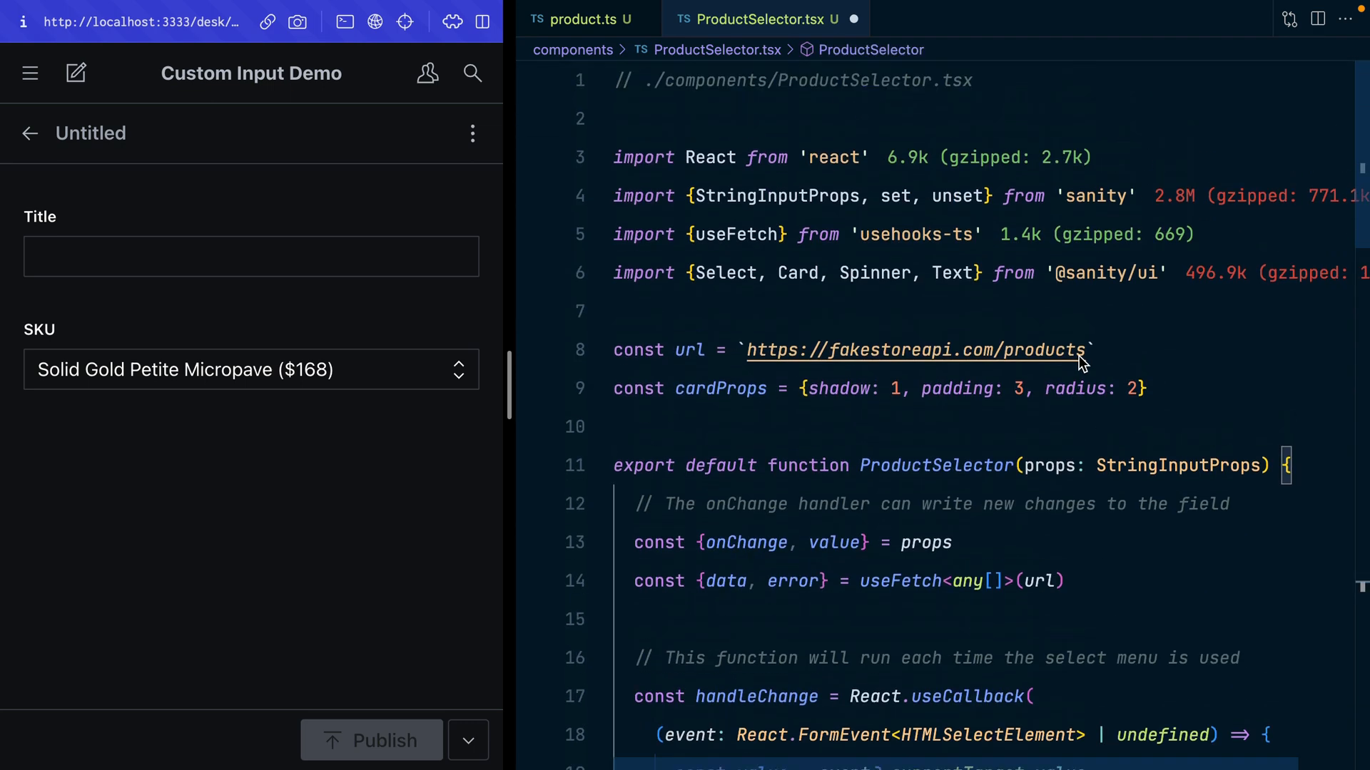
# Save ProductSelector.tsx and review StringInputProps, the onChange/value destructuring and handleChange
pyautogui.click(908, 312)
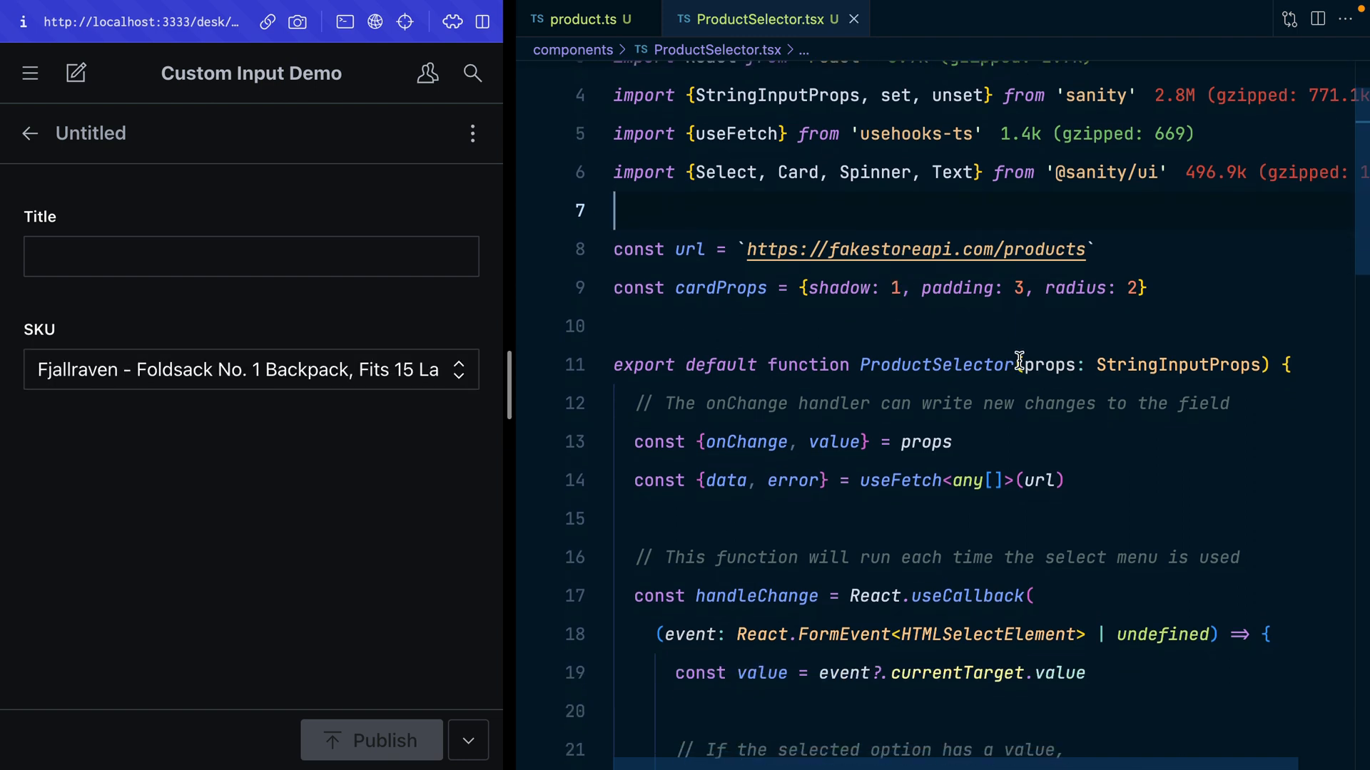
pyautogui.click(1179, 365)
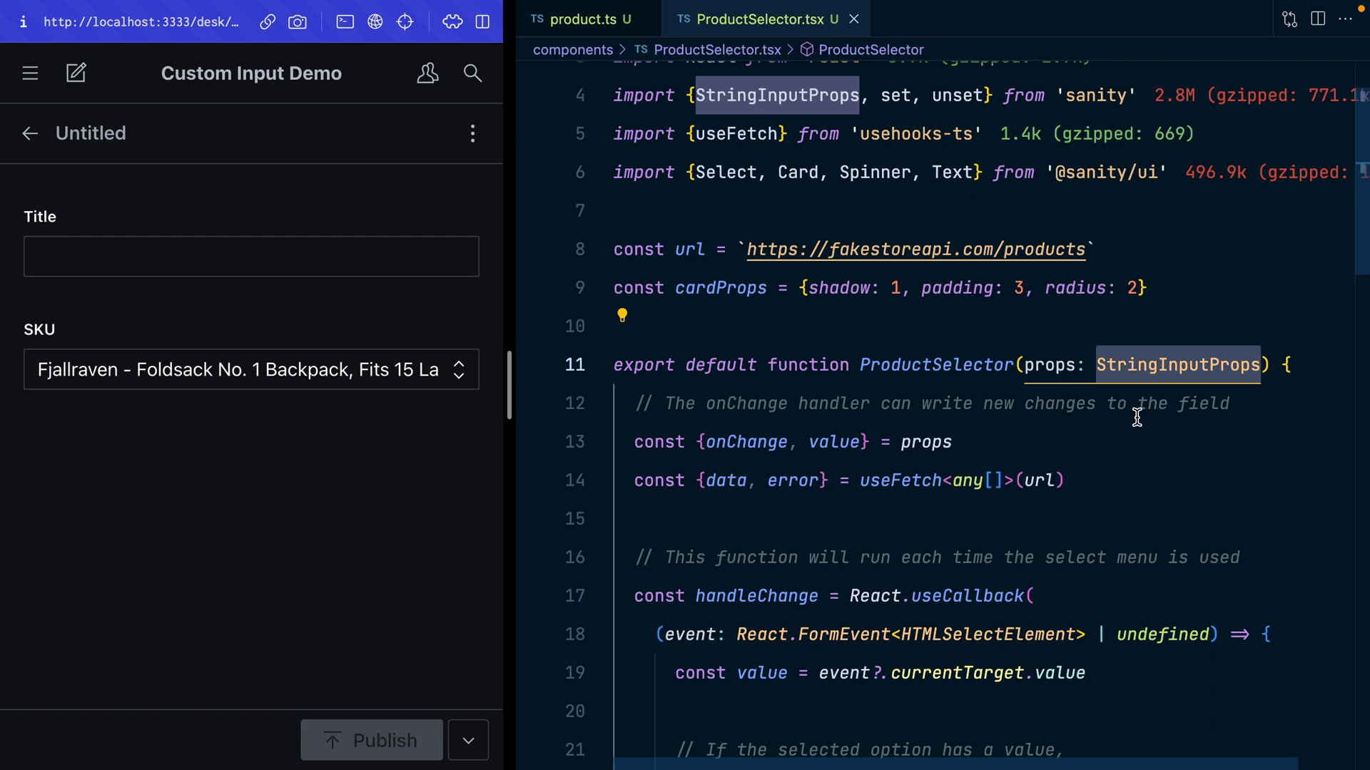
pyautogui.moveTo(1102, 445)
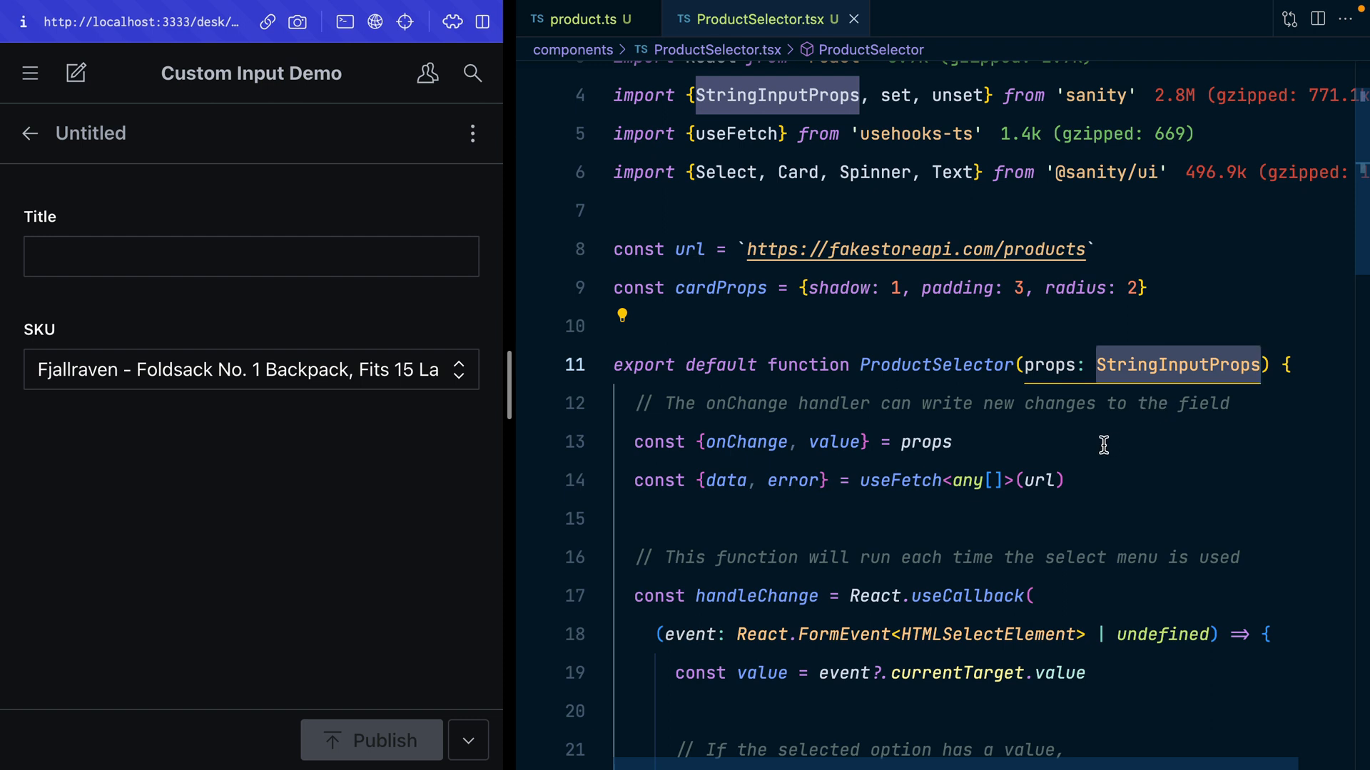
pyautogui.doubleClick(740, 442)
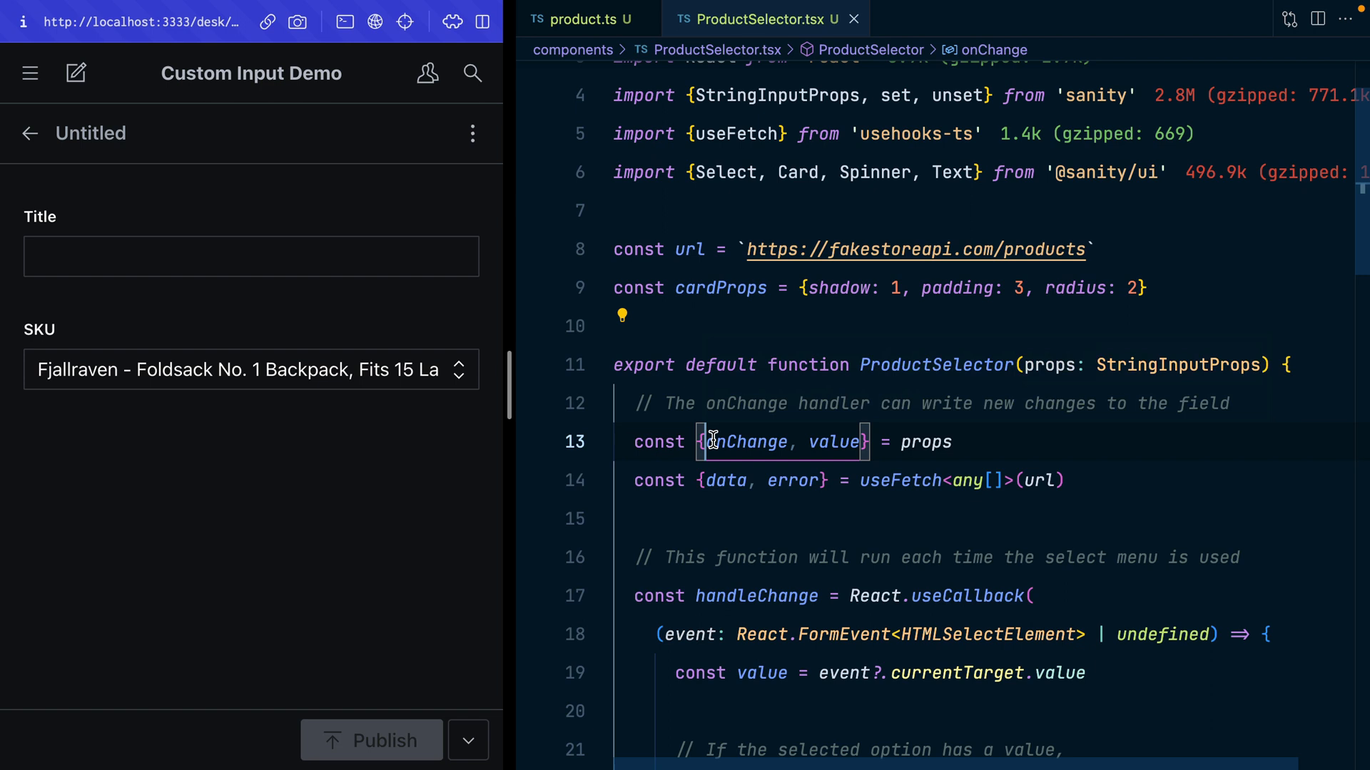
pyautogui.doubleClick(743, 443)
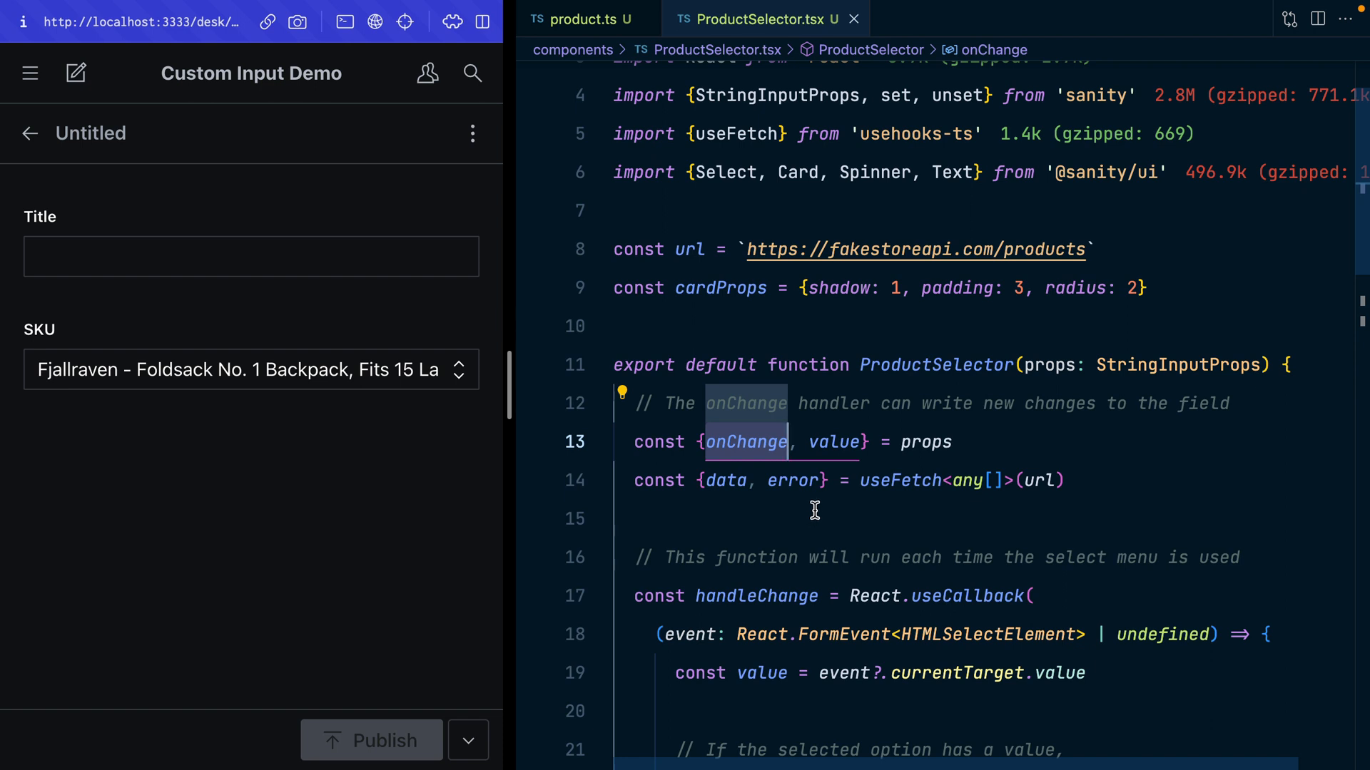
pyautogui.moveTo(833, 442)
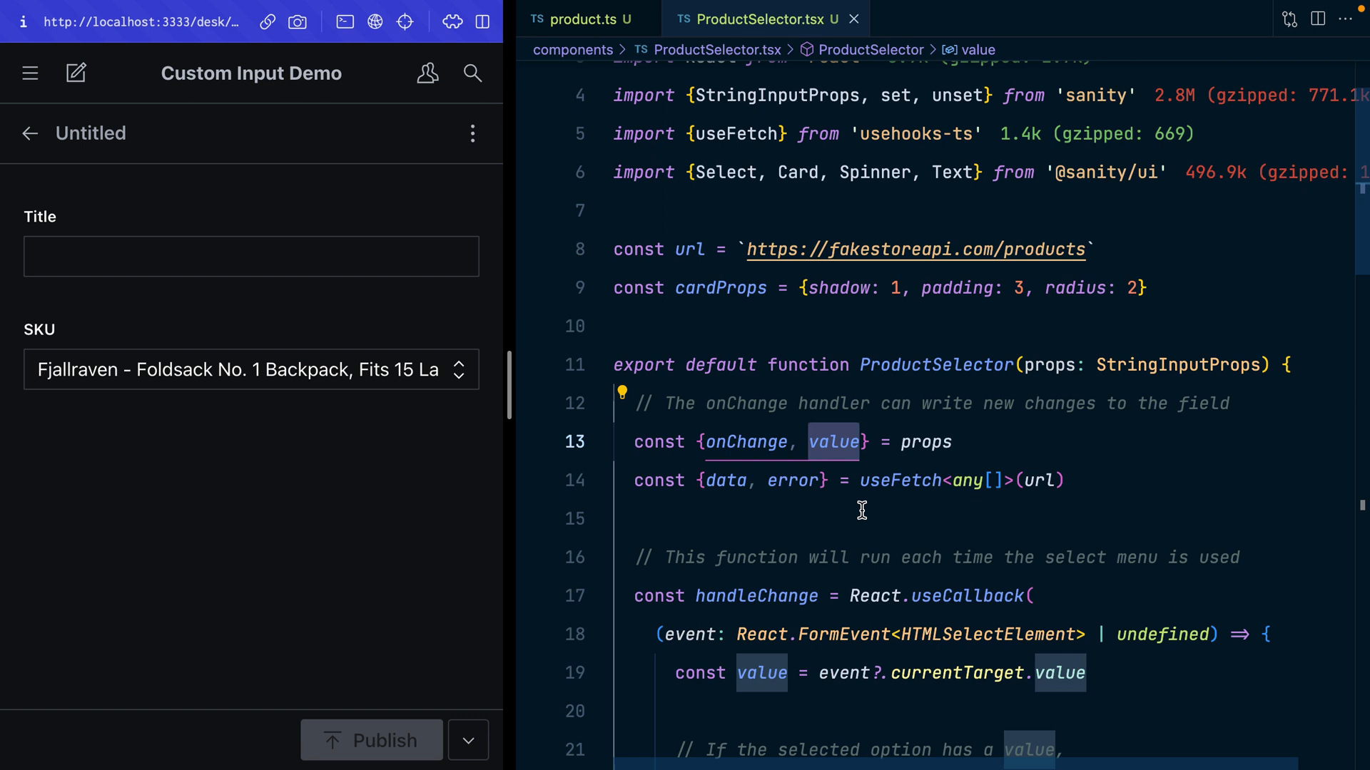
pyautogui.scroll(-3)
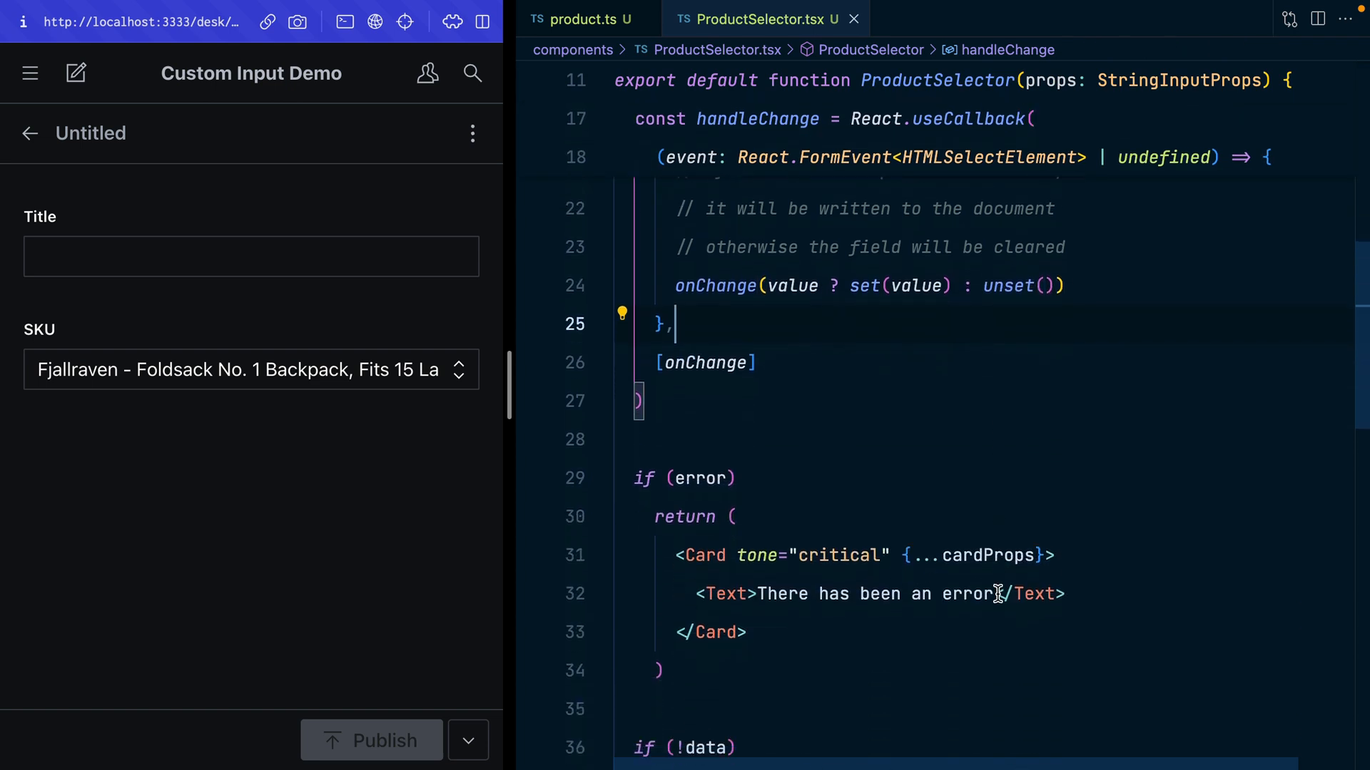
# Wire handleChange and value into the Select, then choose Solid Gold Petite Micropave ($168) for SKU
pyautogui.scroll(-3)
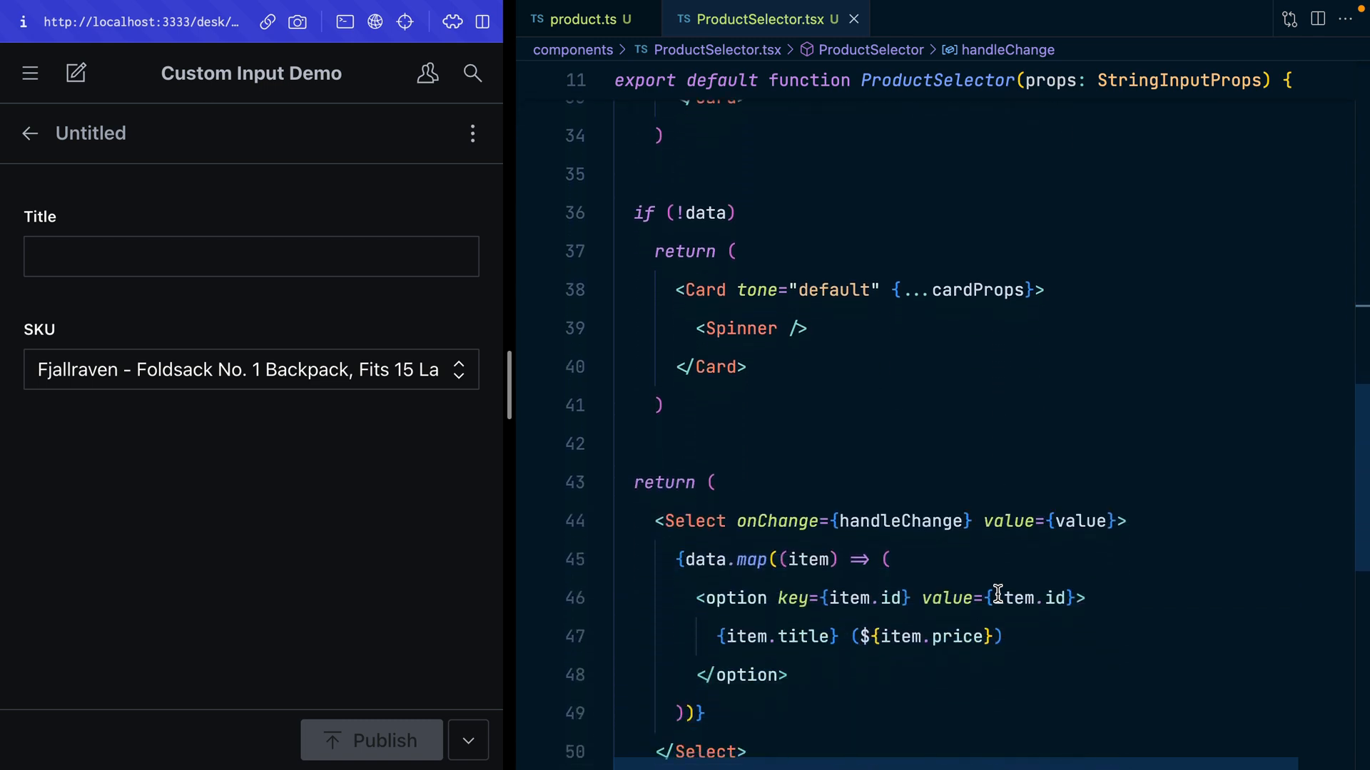
pyautogui.scroll(-3)
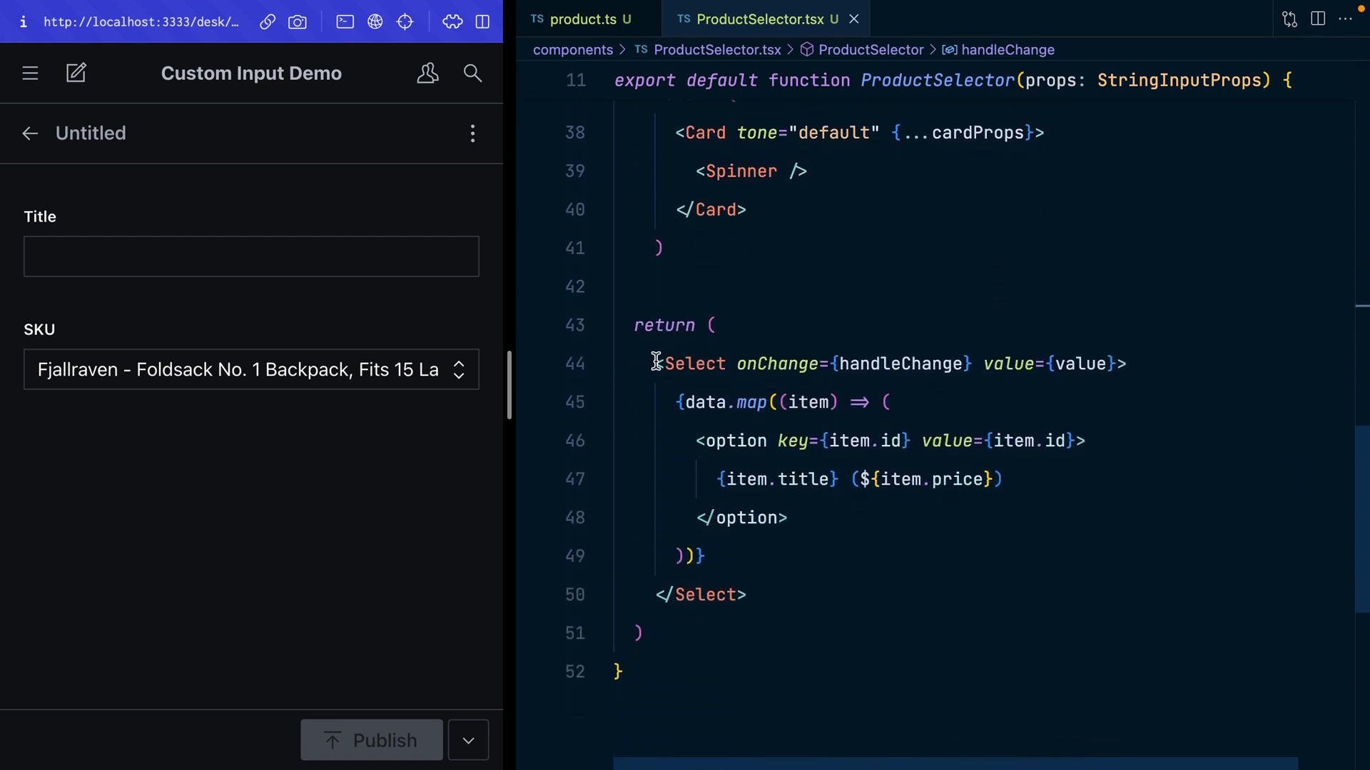
pyautogui.click(689, 363)
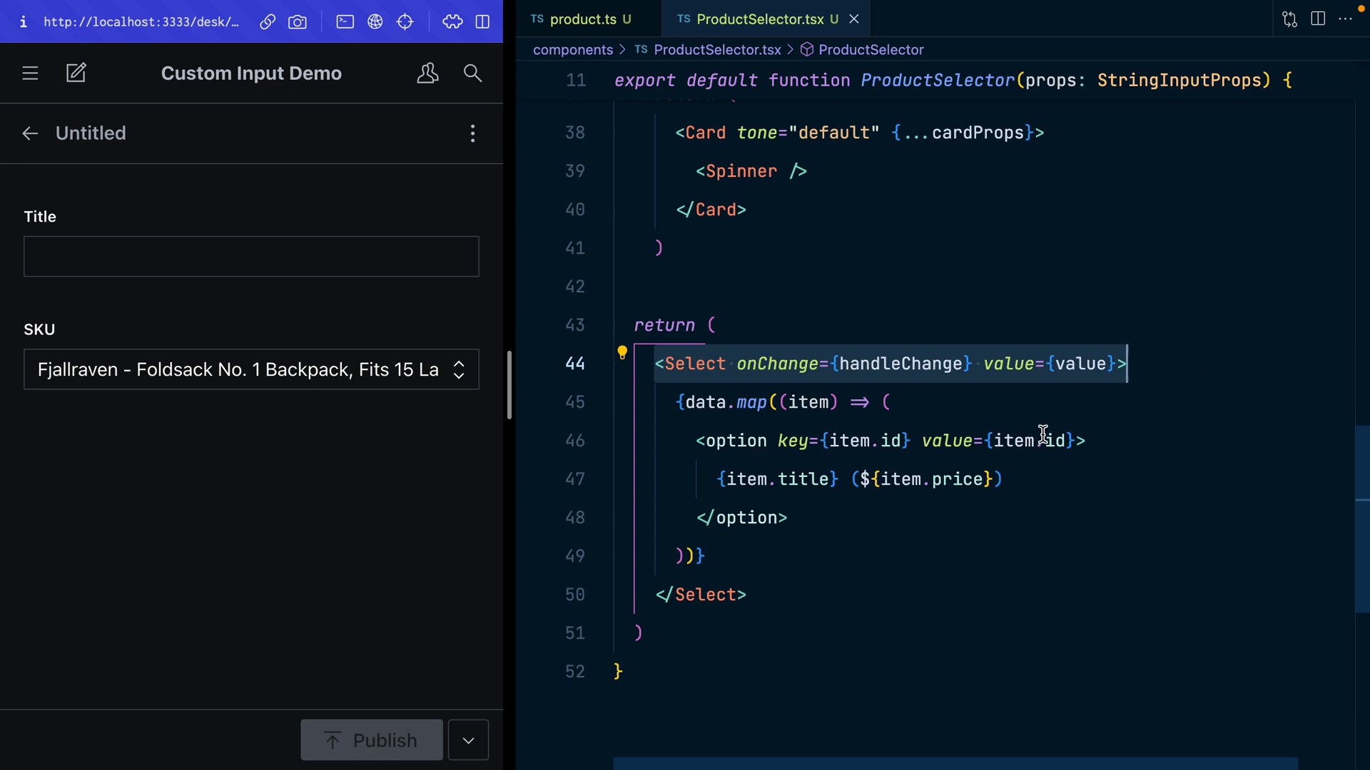
pyautogui.click(251, 369)
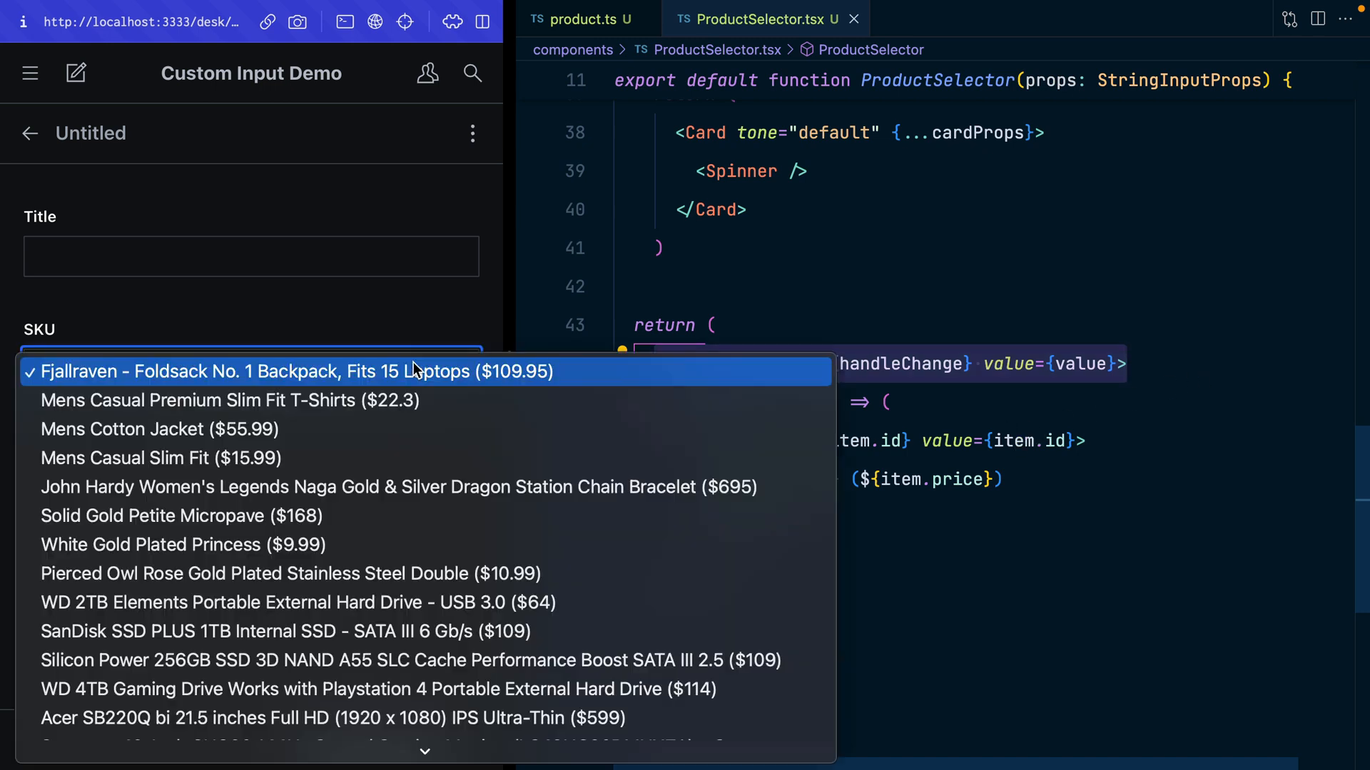
pyautogui.click(182, 515)
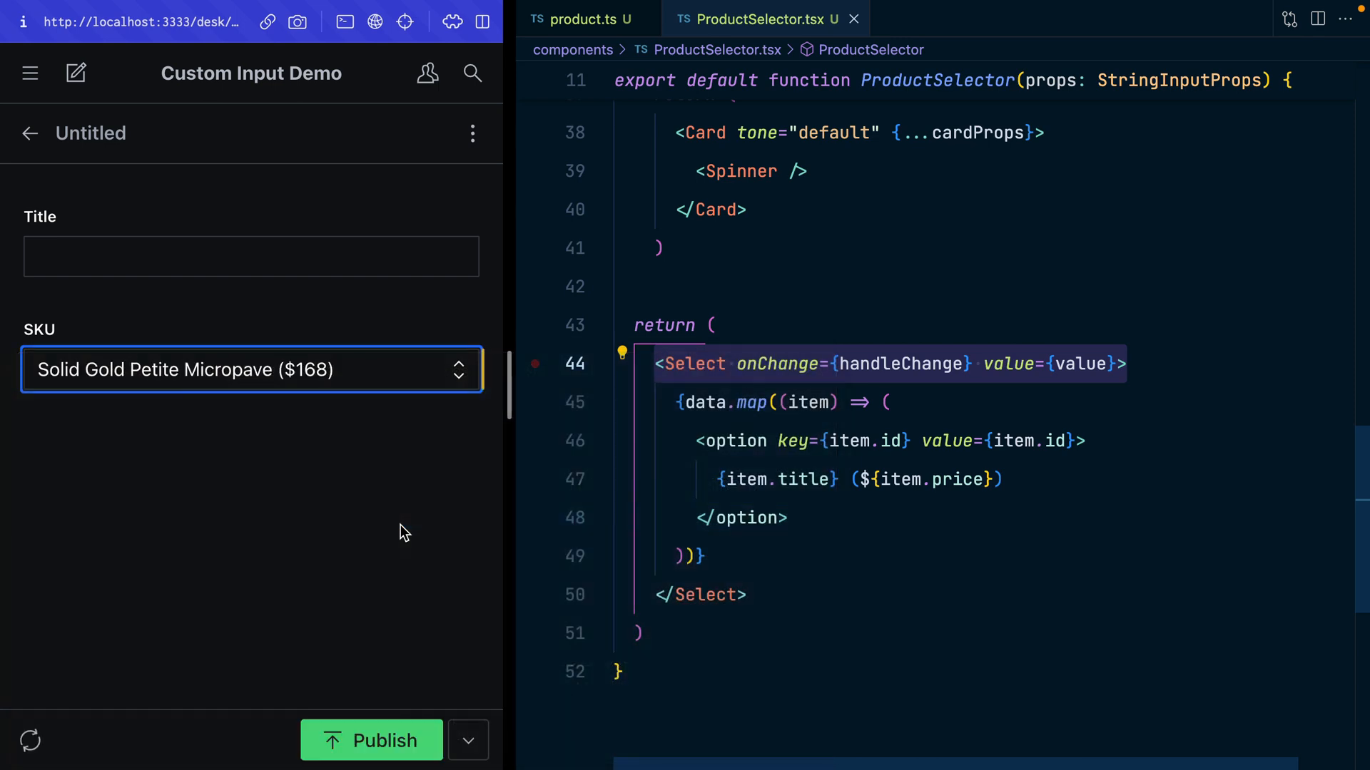
pyautogui.moveTo(427, 373)
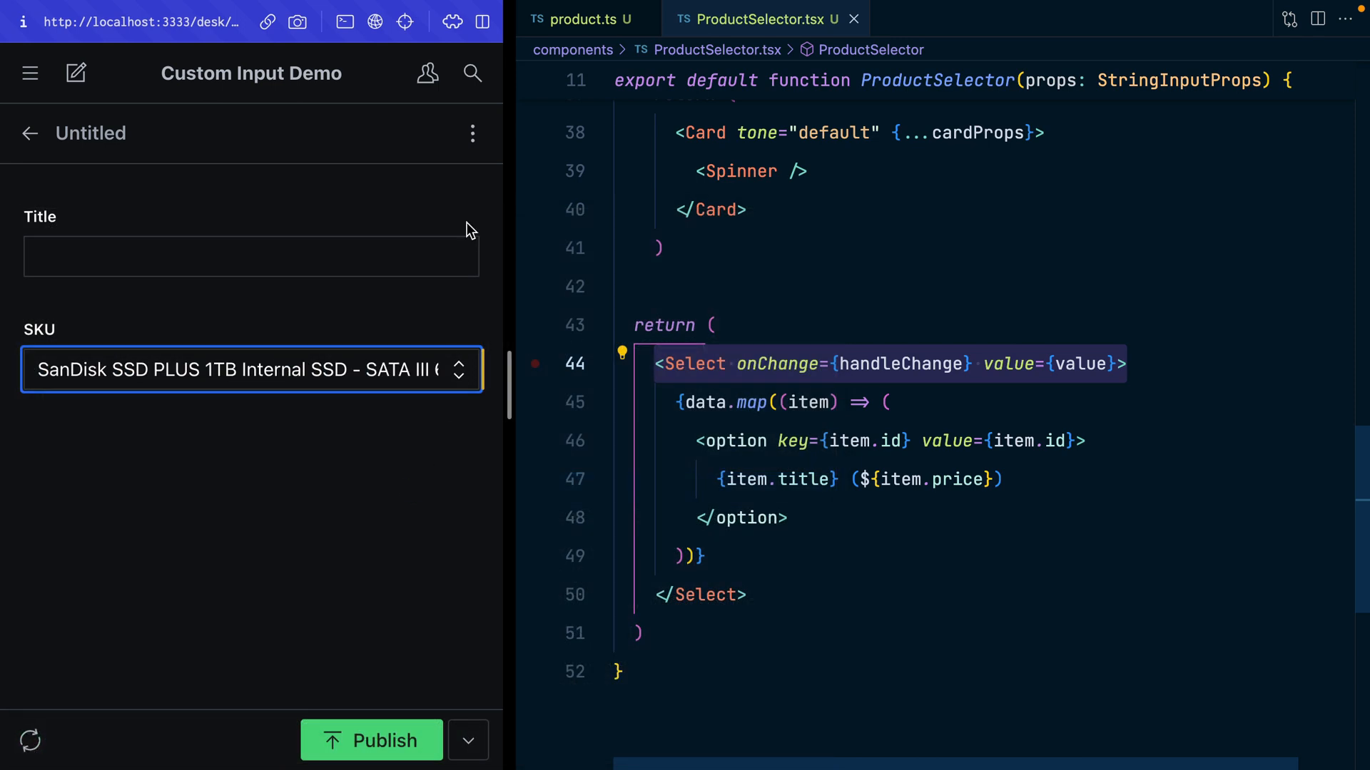
pyautogui.click(471, 133)
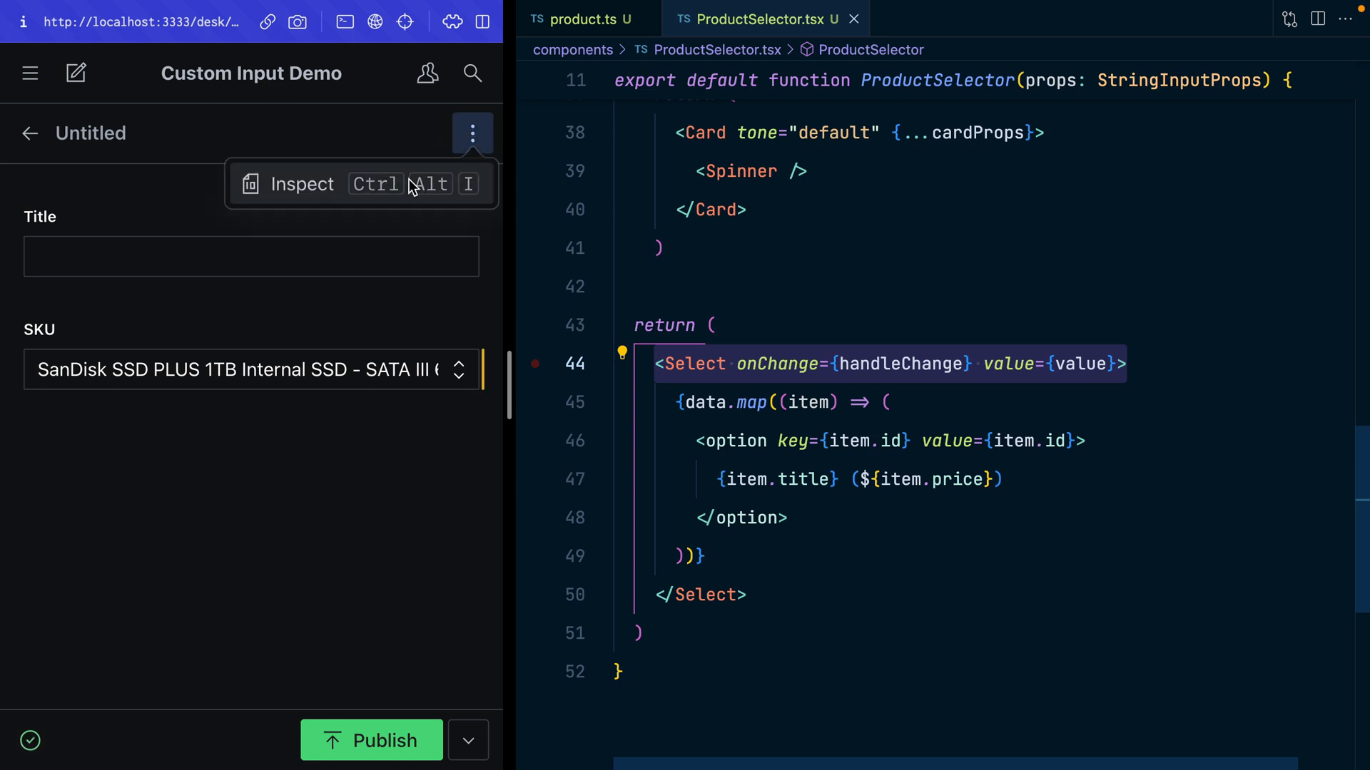
pyautogui.click(301, 184)
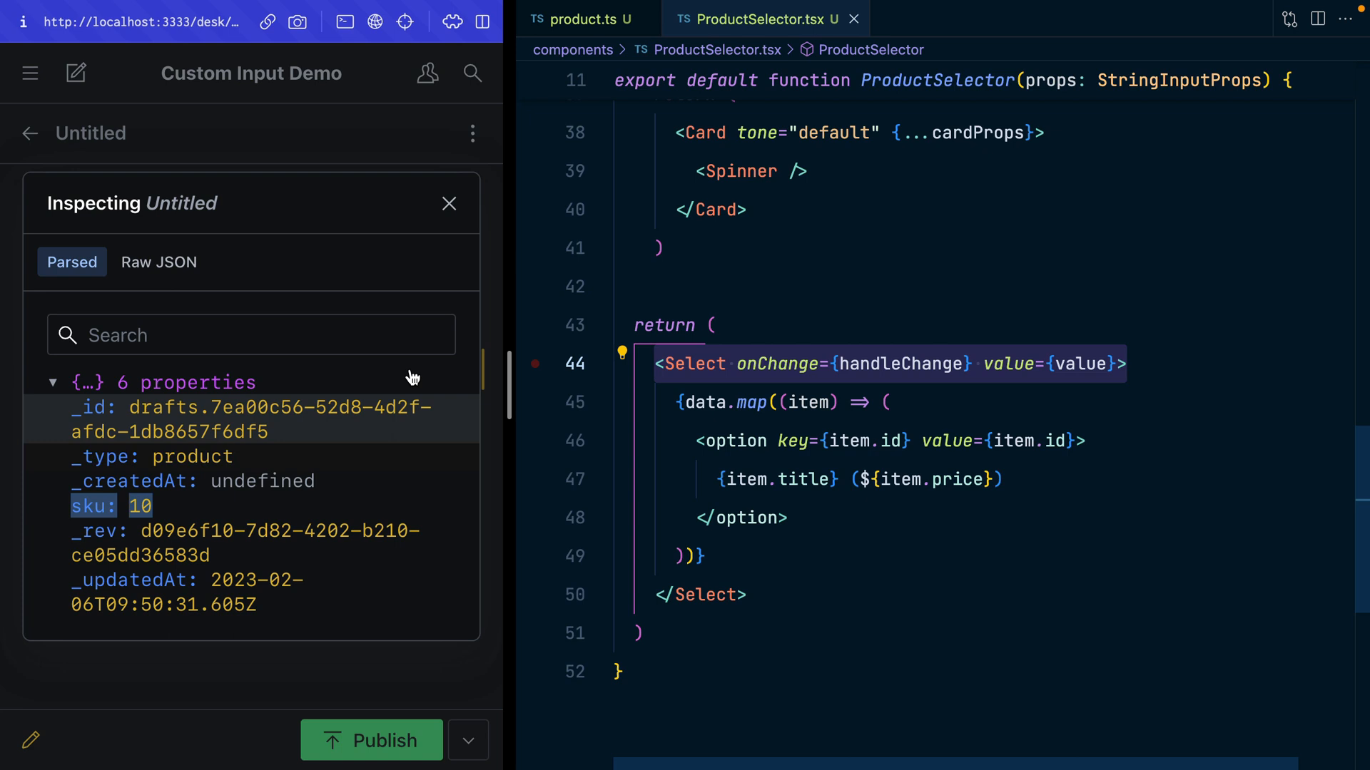
pyautogui.moveTo(448, 204)
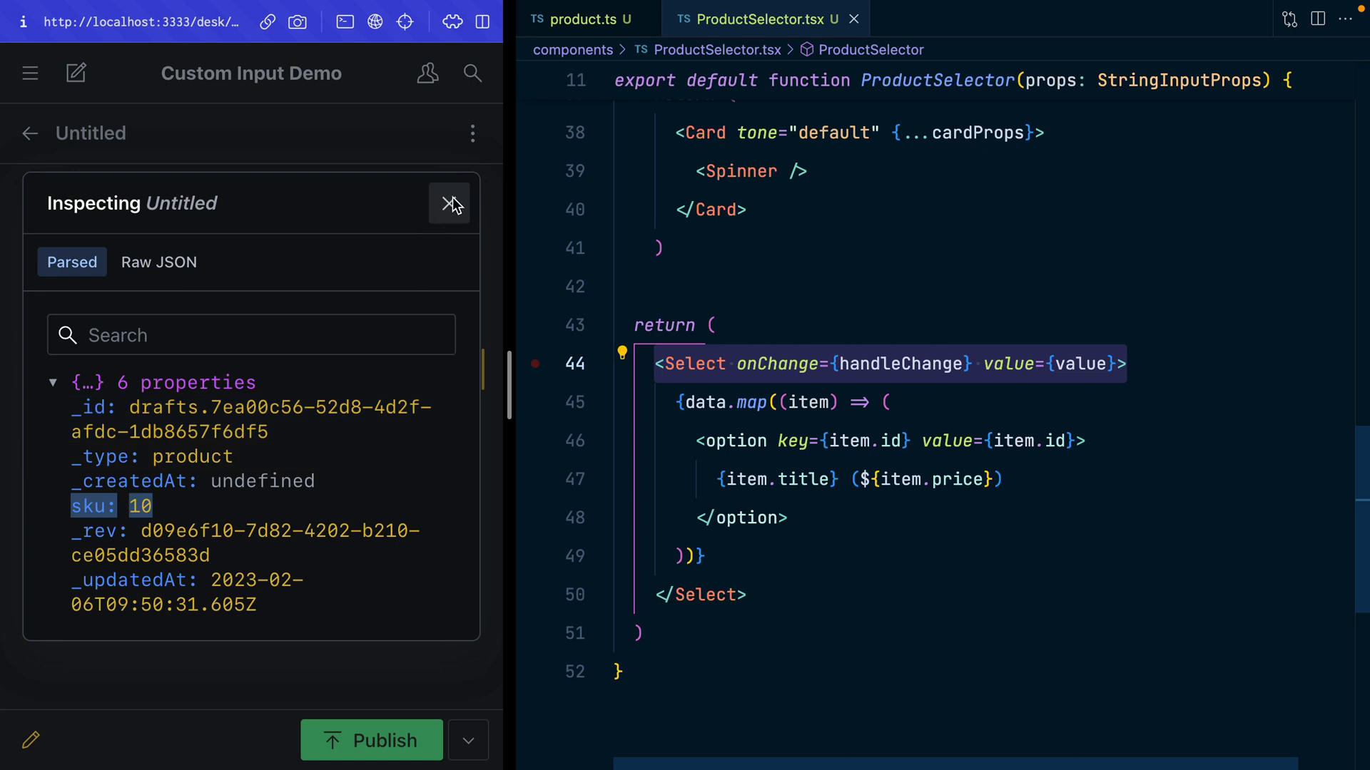
pyautogui.click(450, 203)
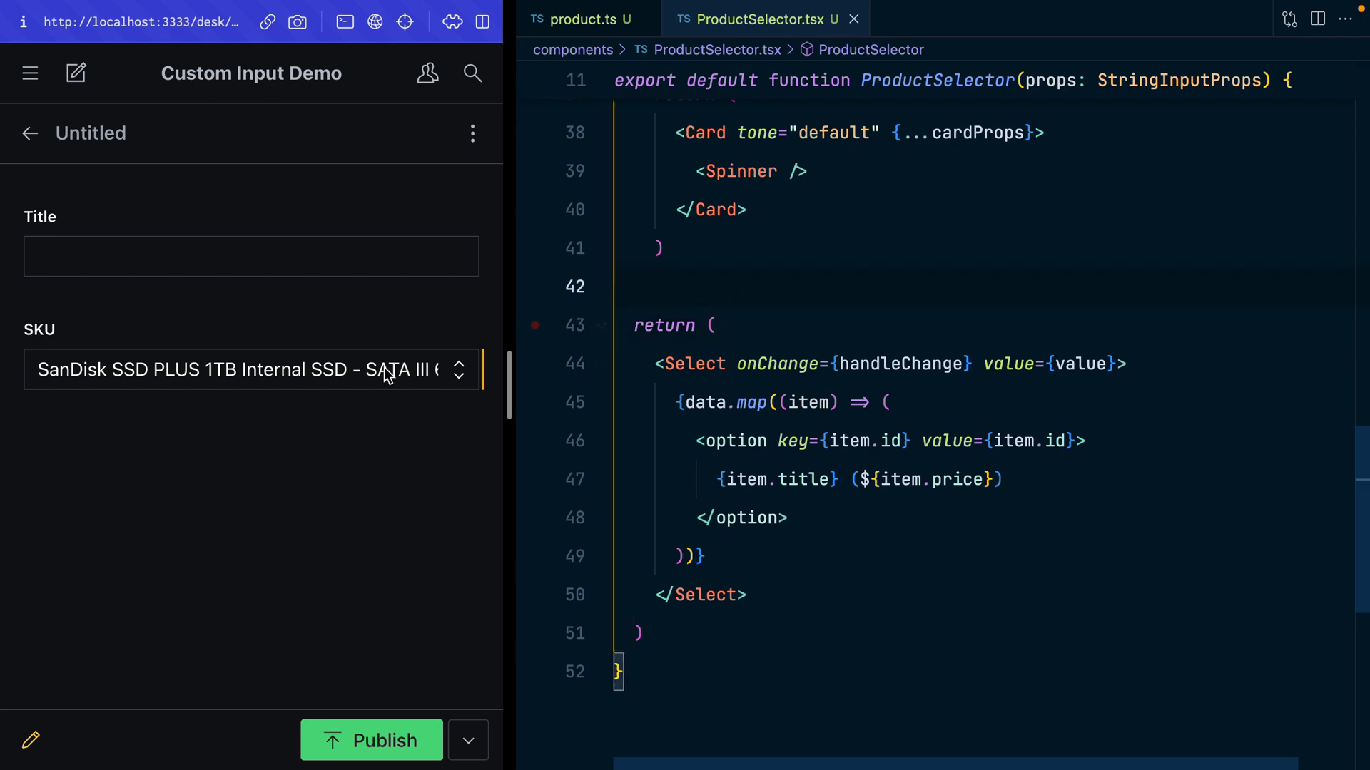
# Select the Lock and Love Women's Hooded Faux Leather Moto Biker Jacket in the SKU dropdown
pyautogui.click(251, 369)
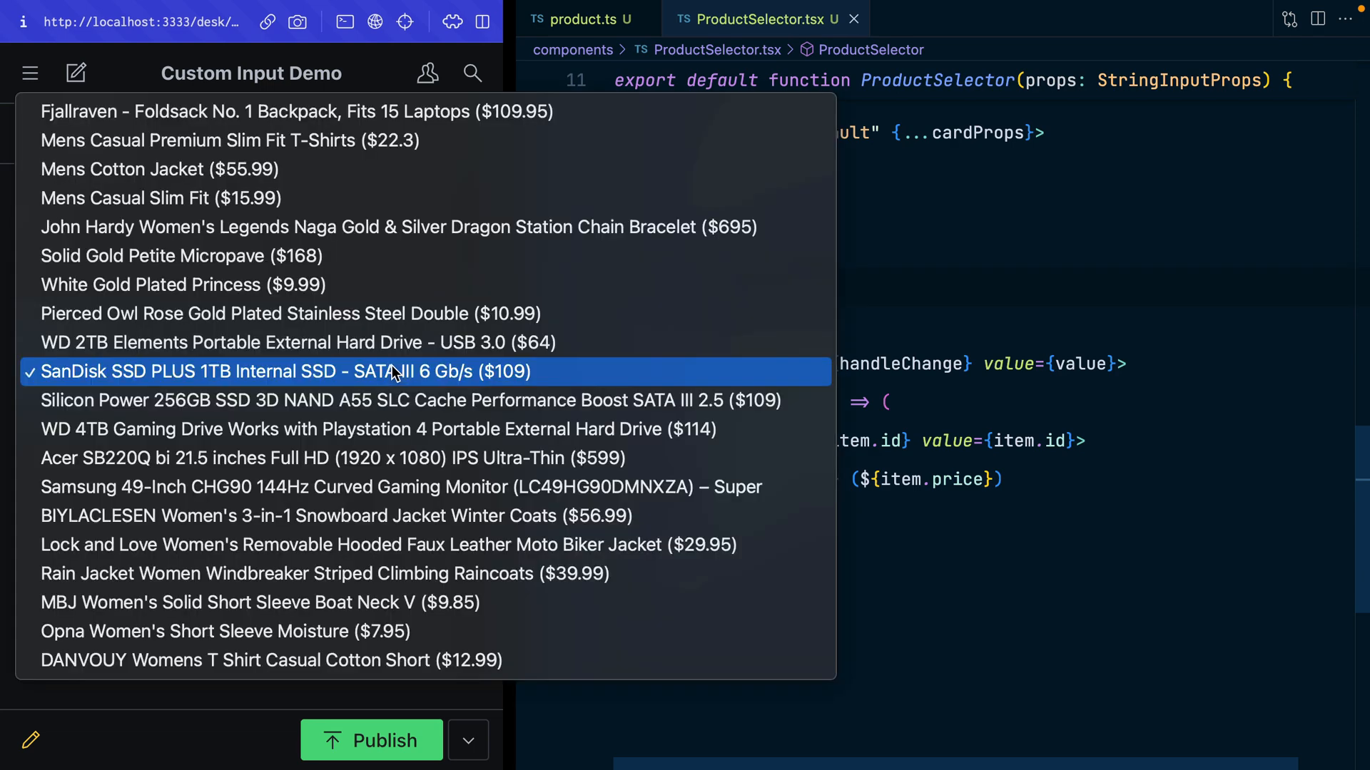
pyautogui.click(389, 544)
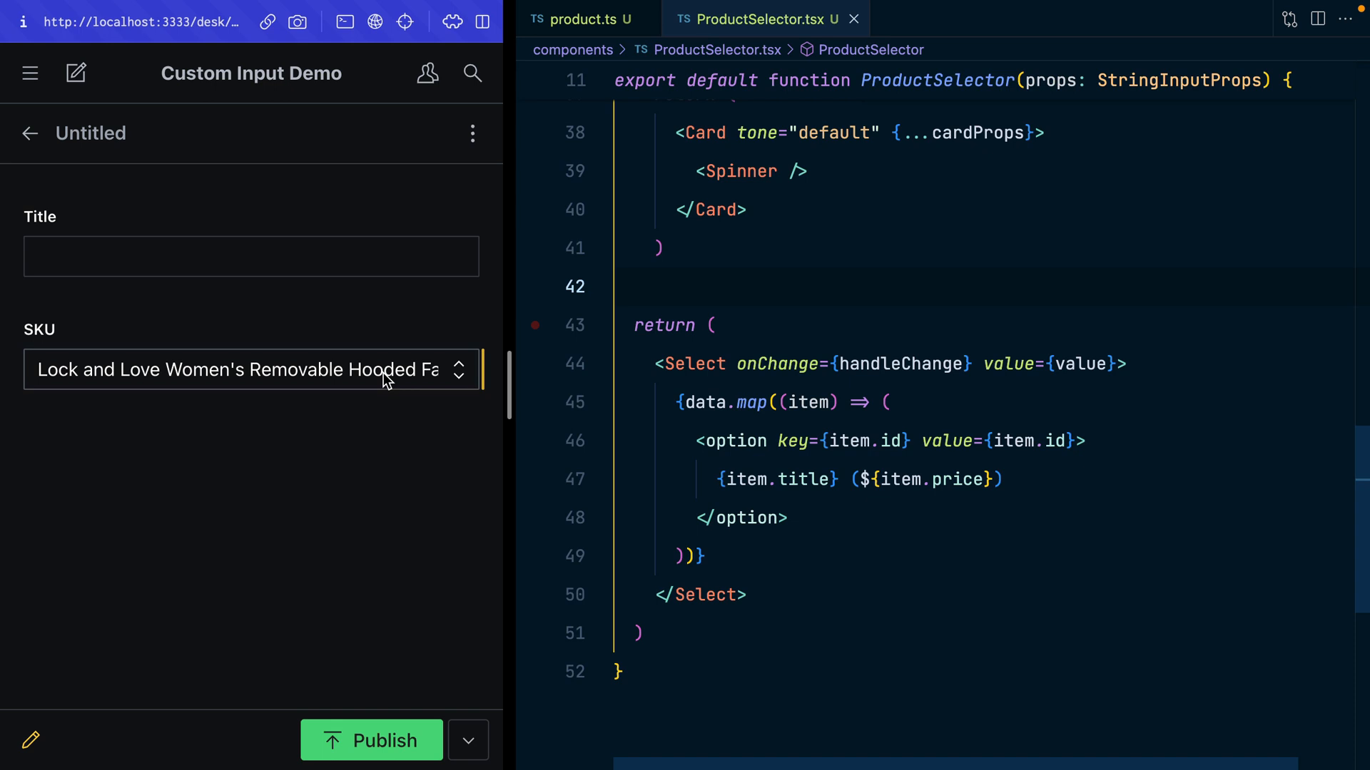
pyautogui.moveTo(387, 376)
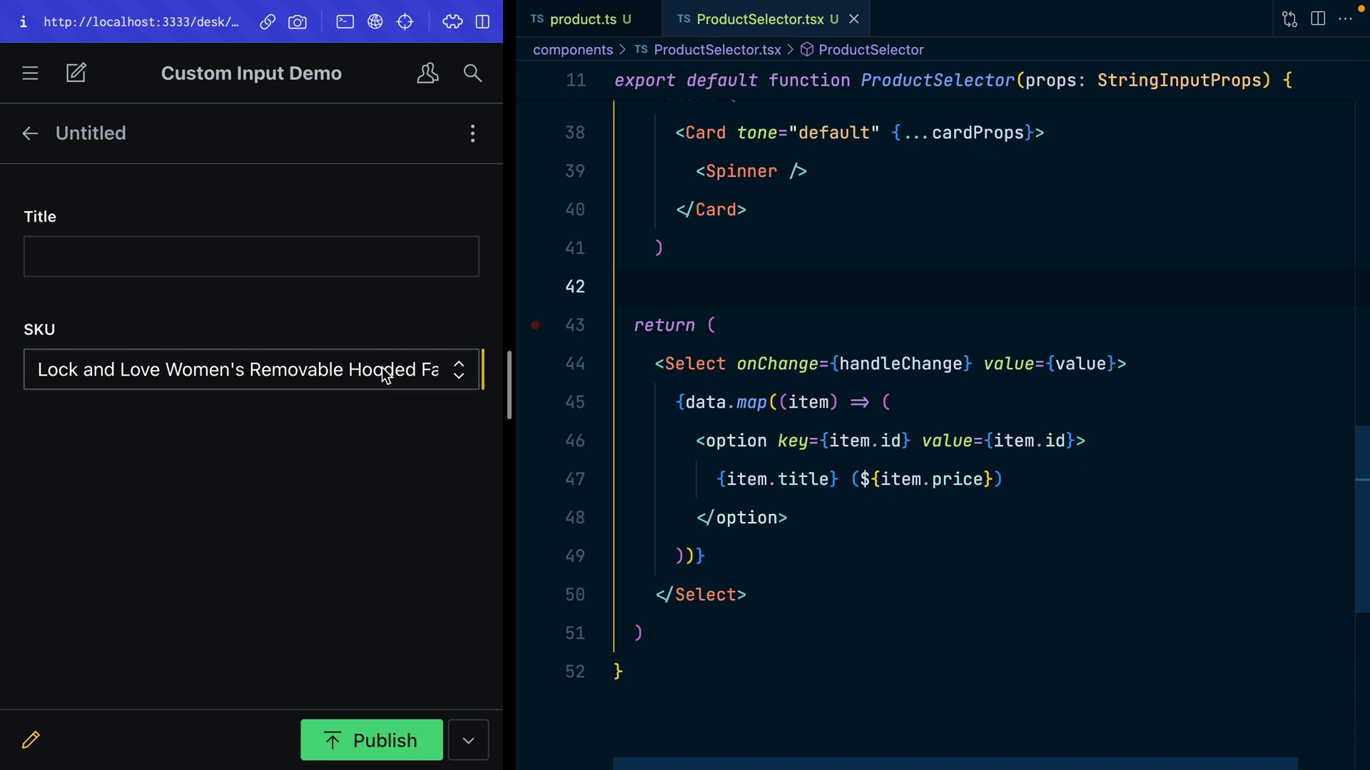
pyautogui.moveTo(406, 339)
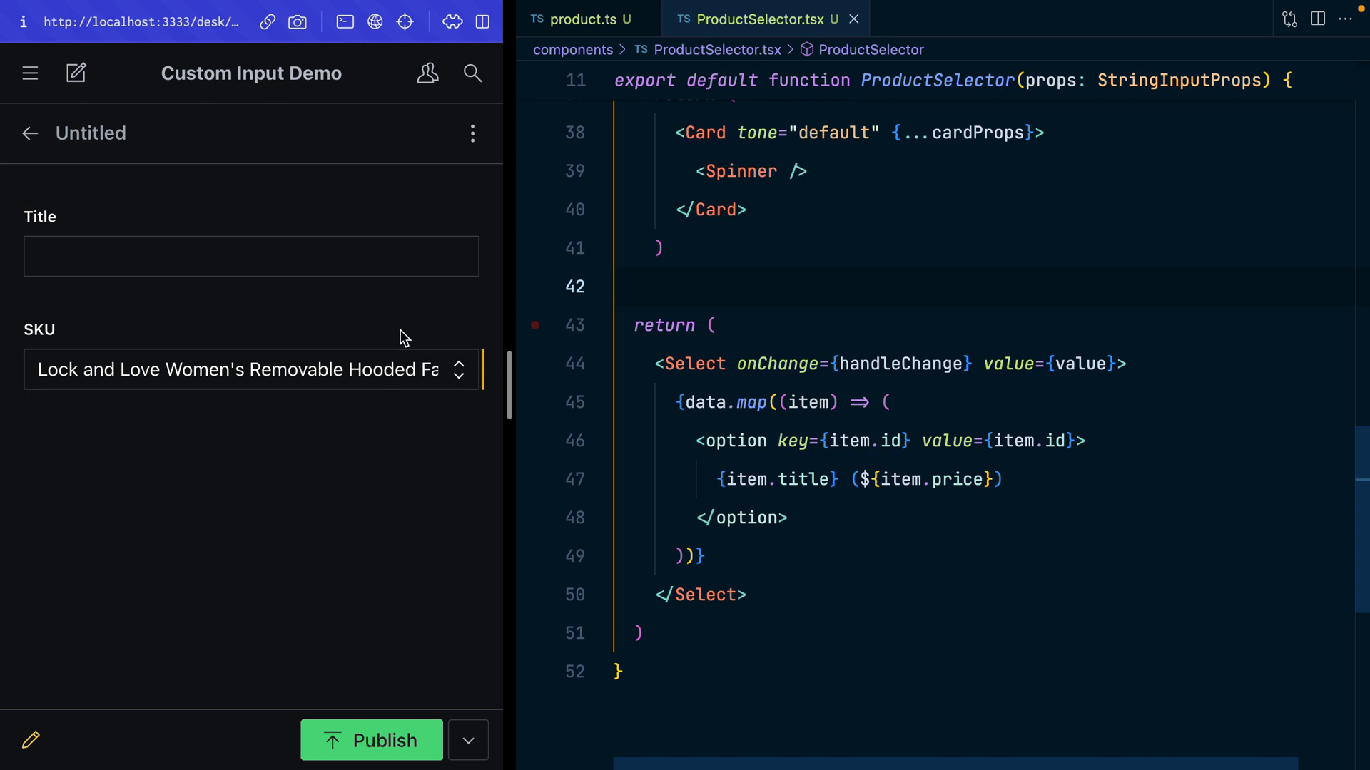
pyautogui.moveTo(367, 355)
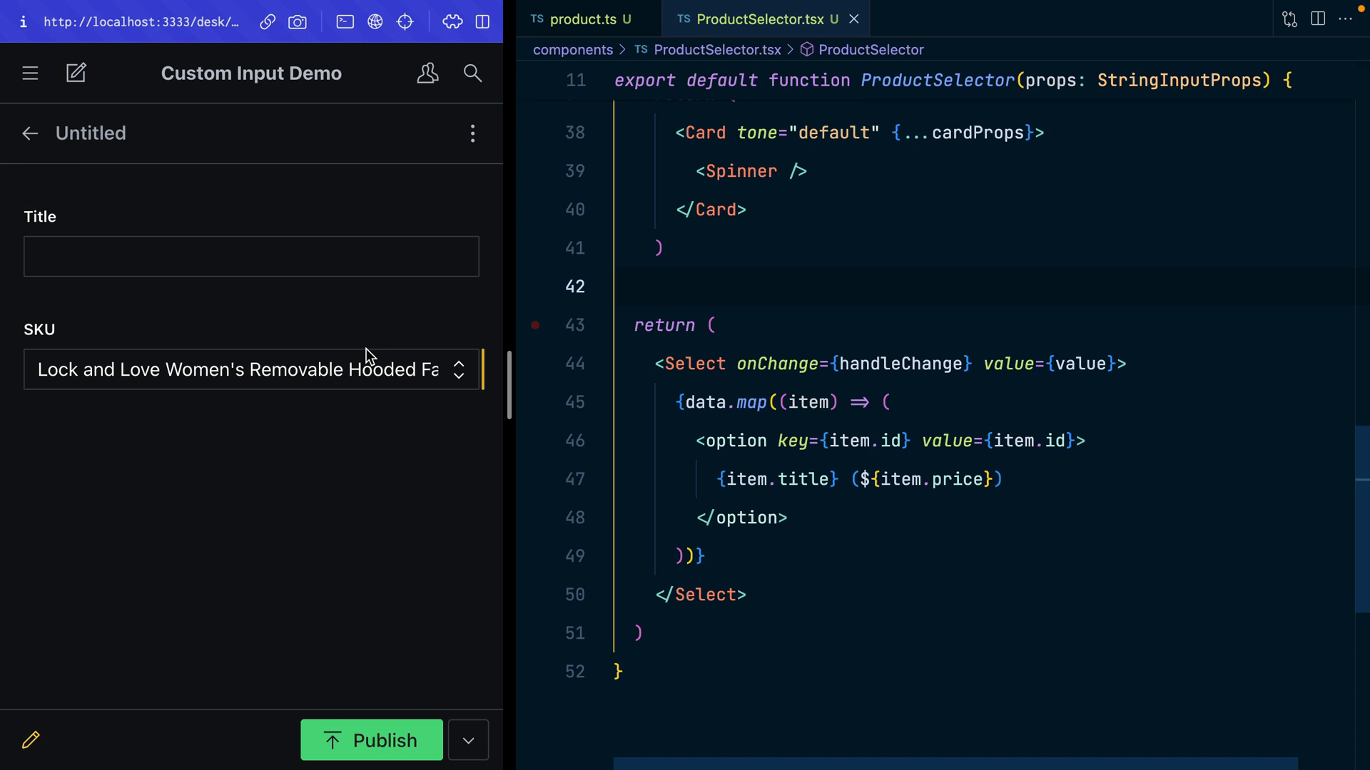